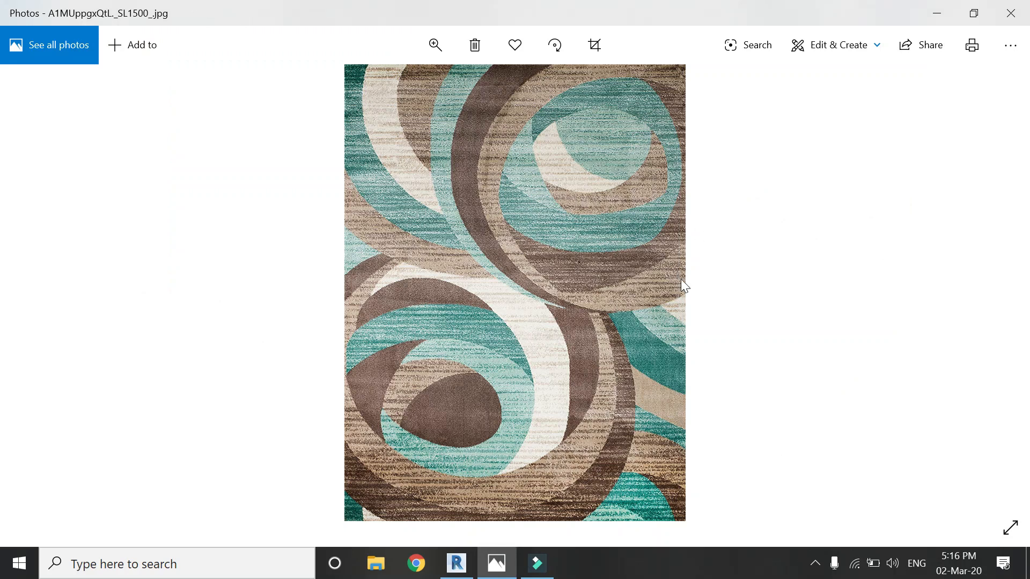
mouse_move(503, 331)
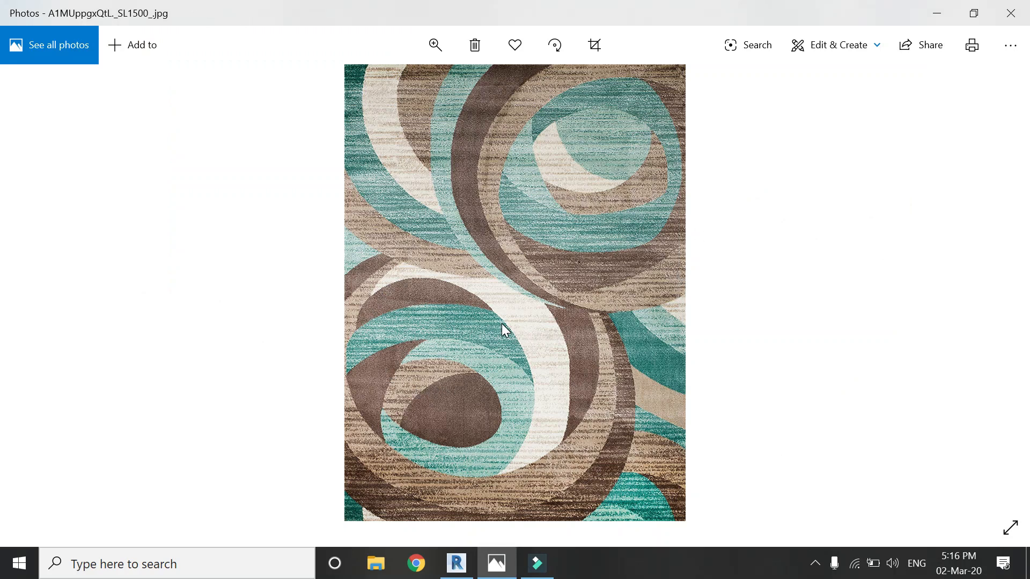
mouse_move(622, 360)
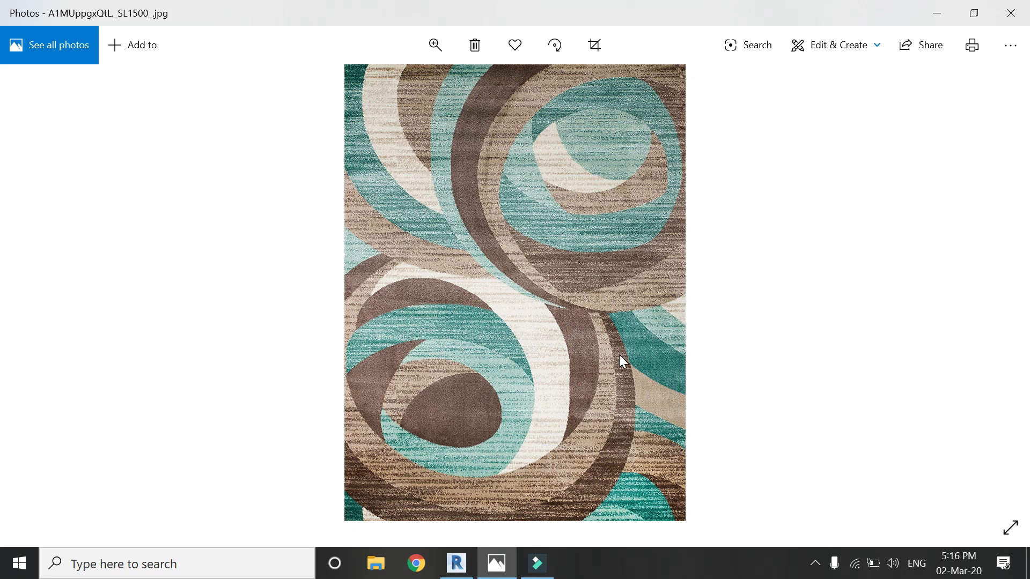
mouse_move(372, 272)
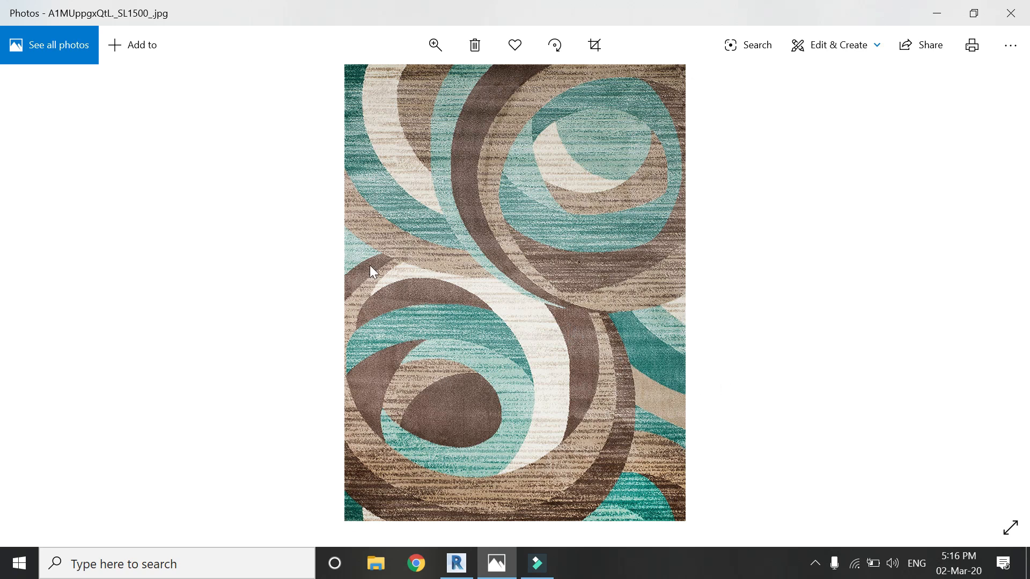
mouse_move(587, 384)
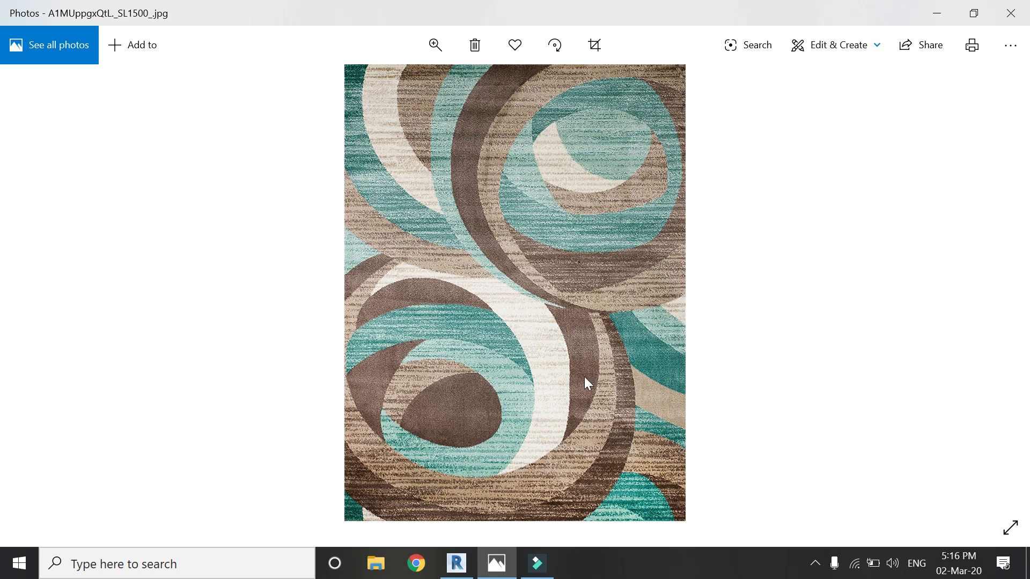
Start a new family, Family1, from the Generic Model.rft template.
click(456, 563)
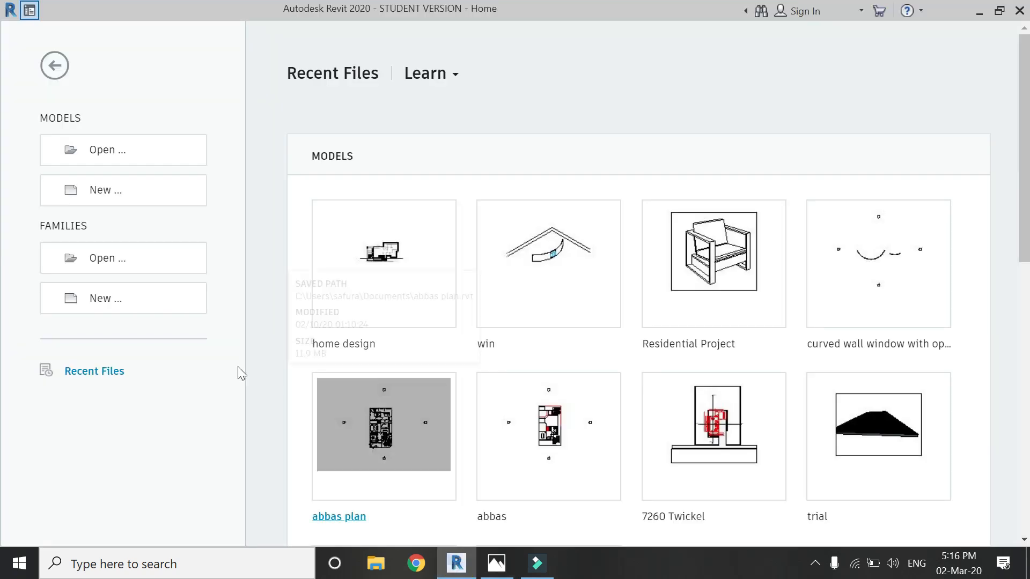
click(122, 297)
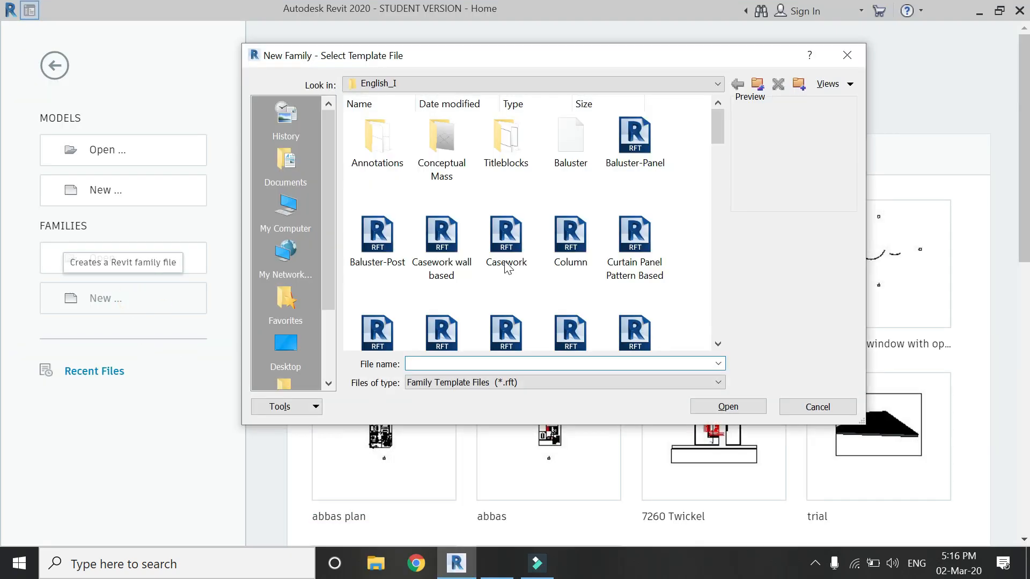
click(505, 138)
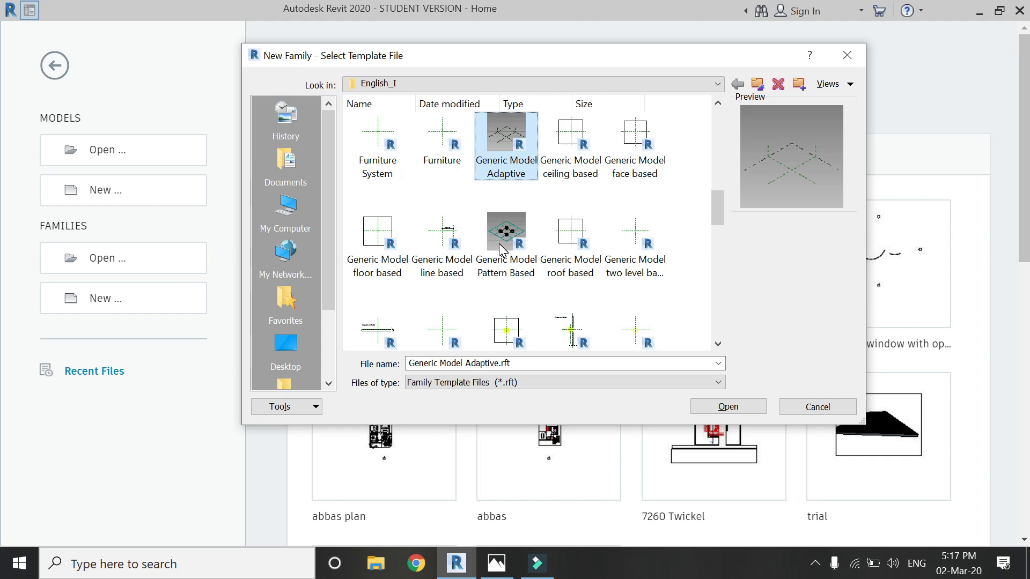
mouse_move(536, 283)
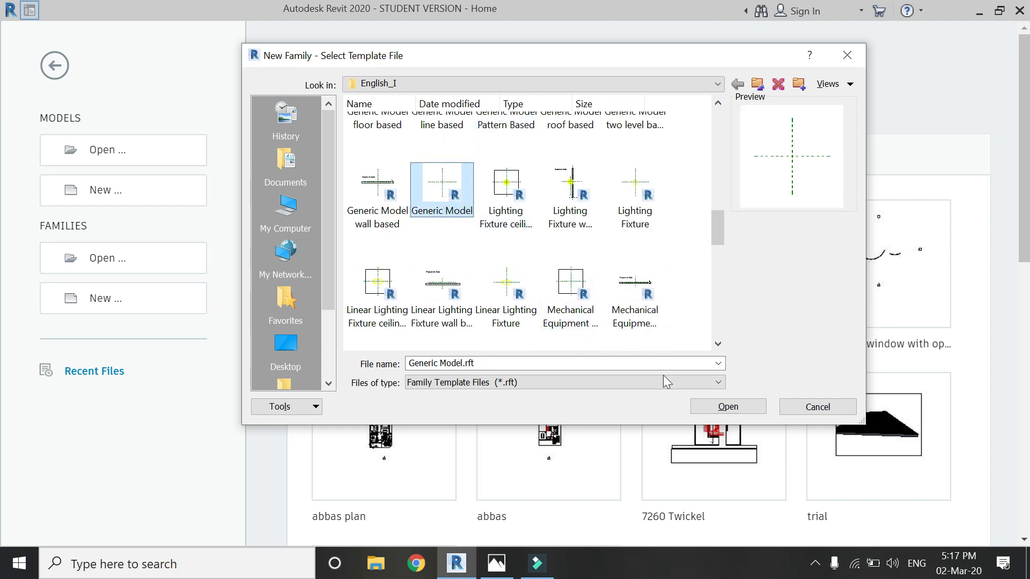
click(727, 407)
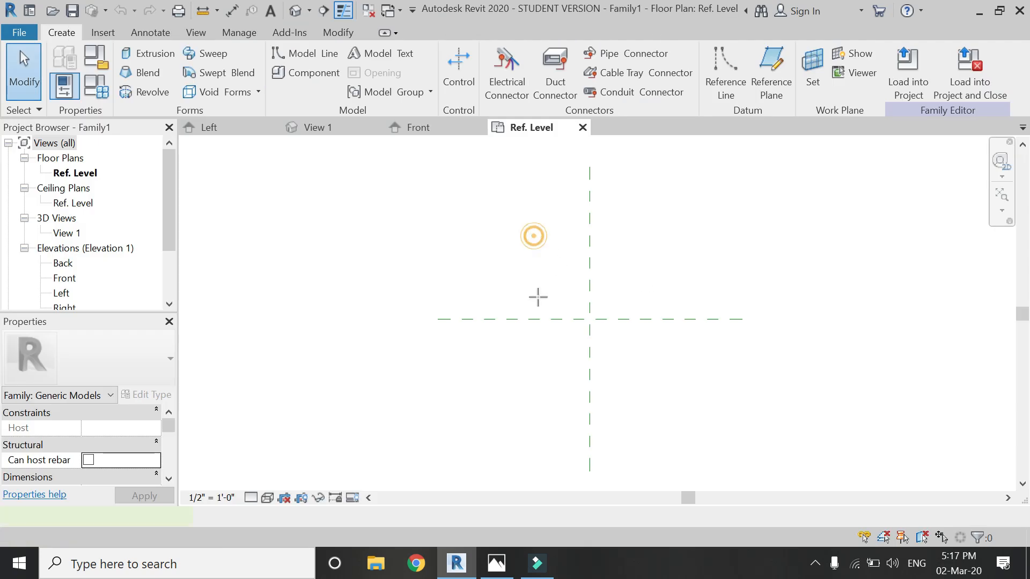
Draw paired reference planes both ways with EQ dimensions, then switch to the Residential Project plan.
click(724, 72)
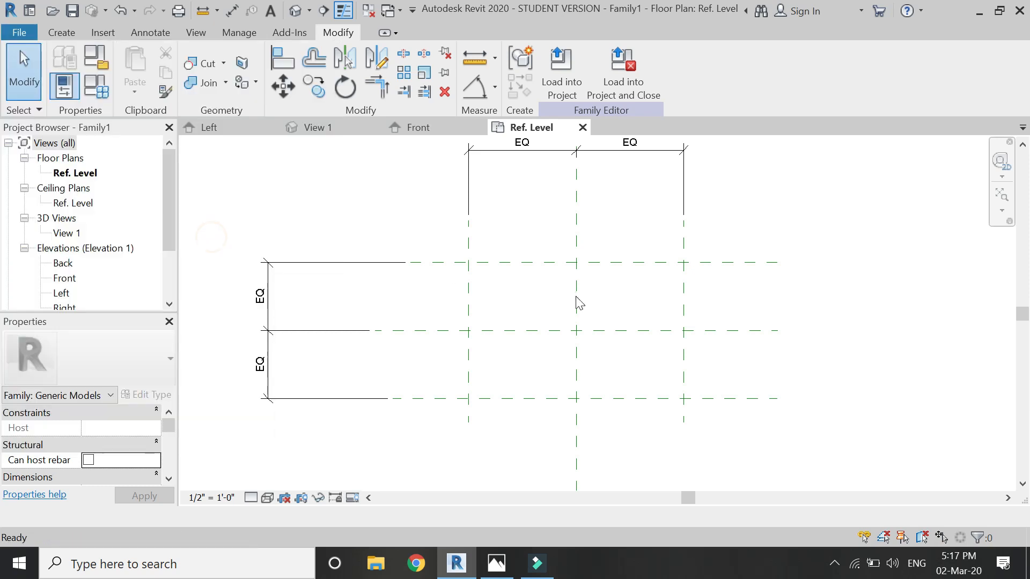
click(628, 128)
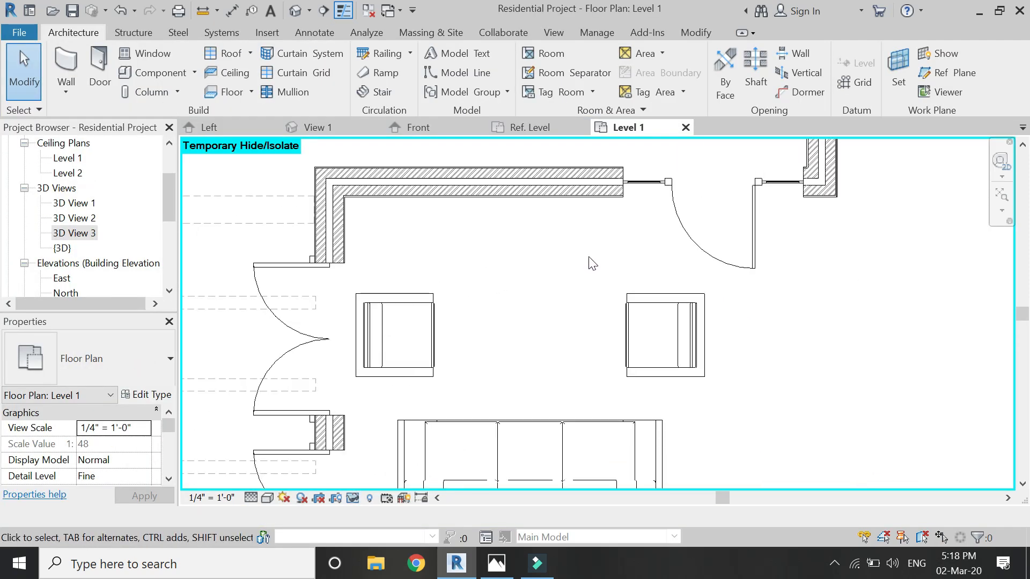
mouse_move(530, 291)
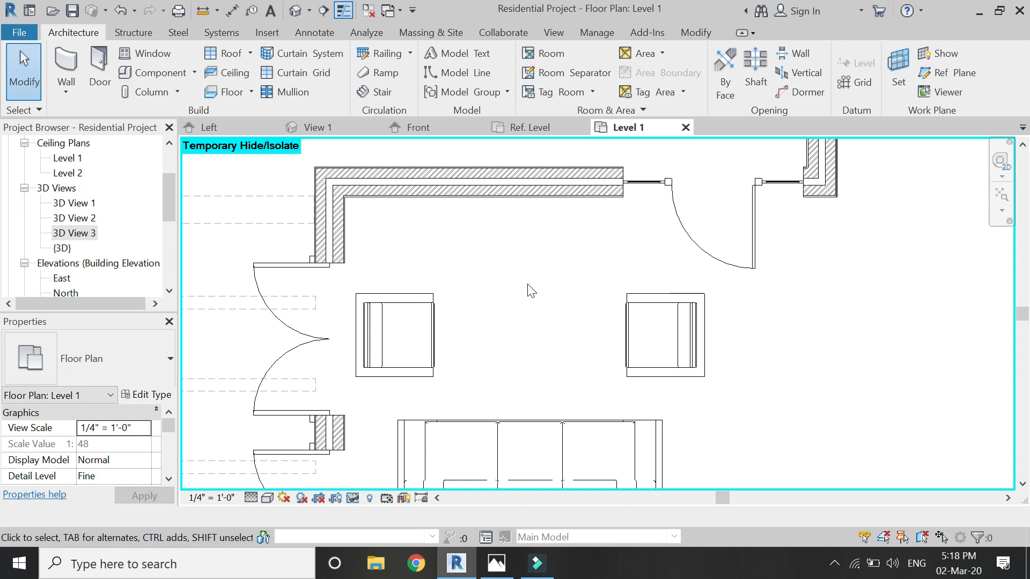
mouse_move(567, 71)
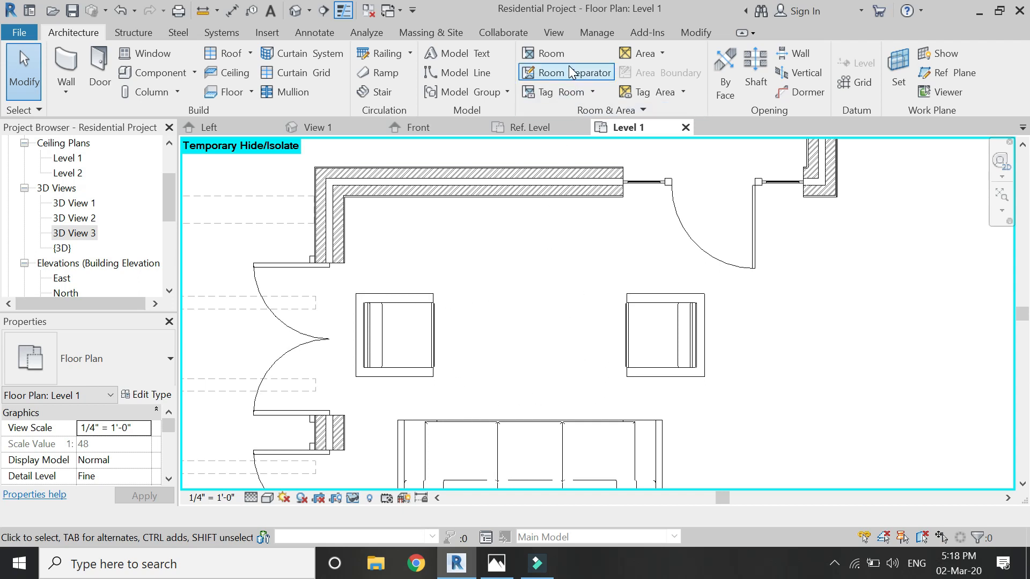
Import the swirled carpet JPG as a raster image into the Level 1 floor plan.
click(553, 32)
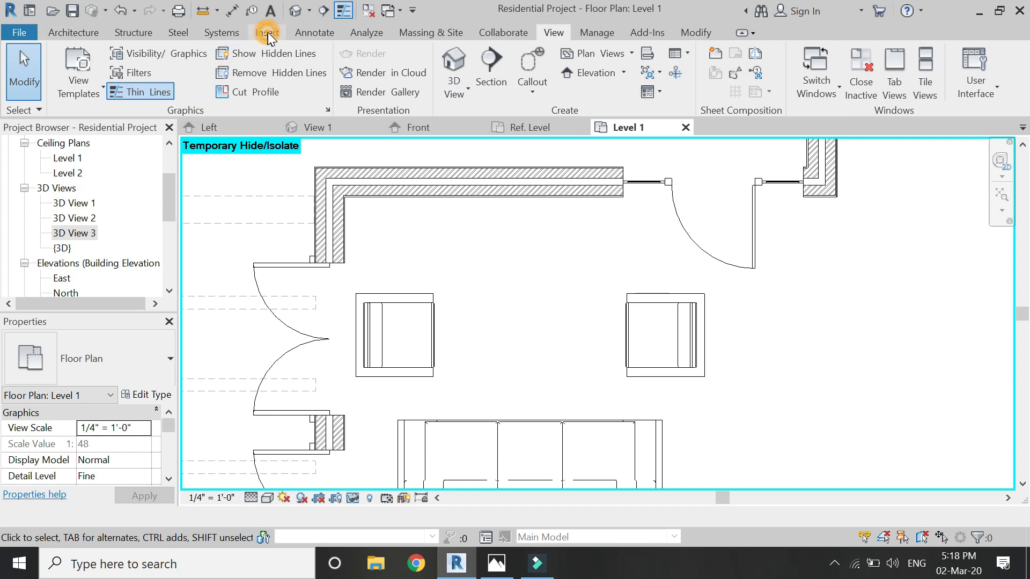
click(267, 32)
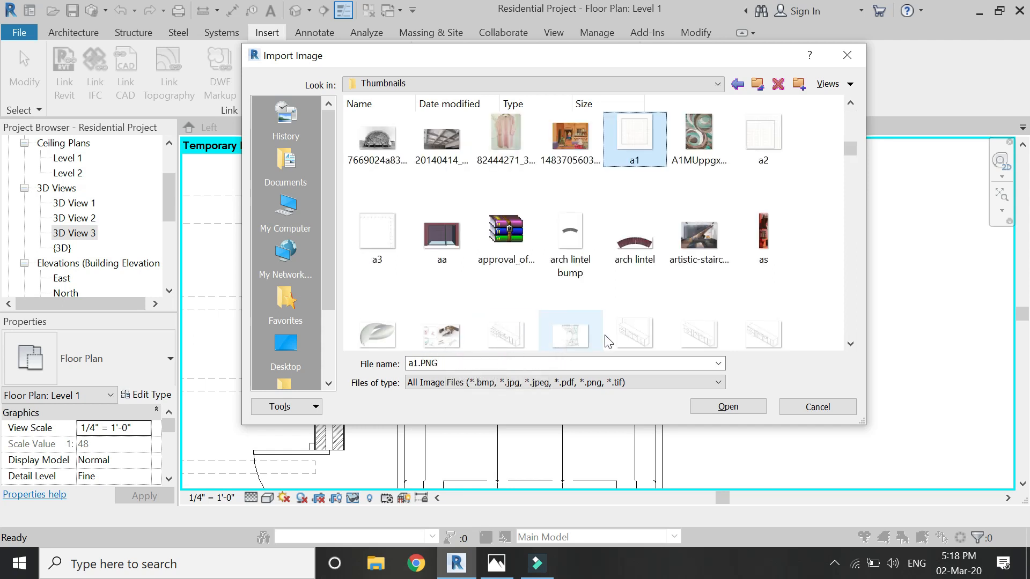
click(697, 136)
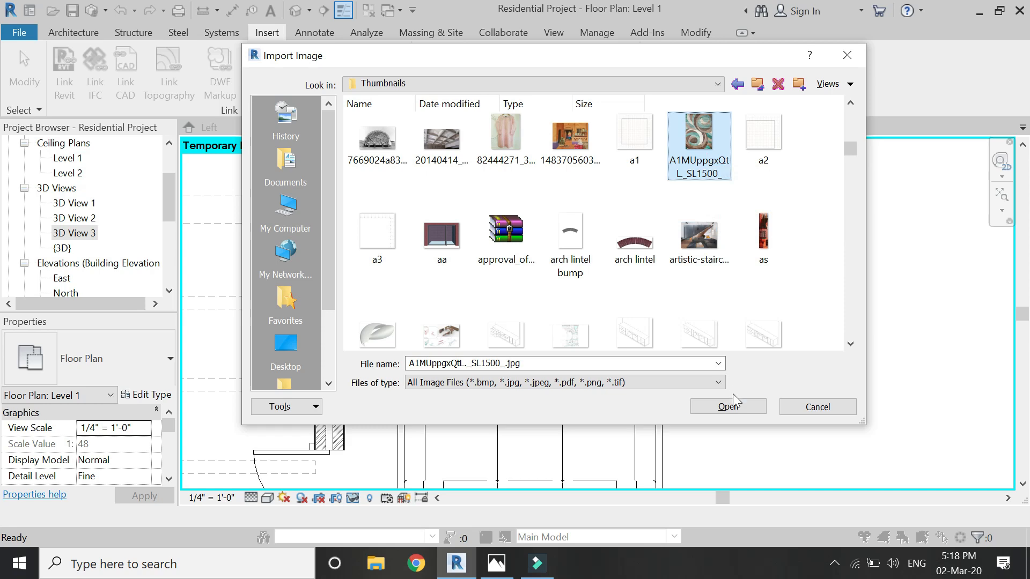
click(726, 407)
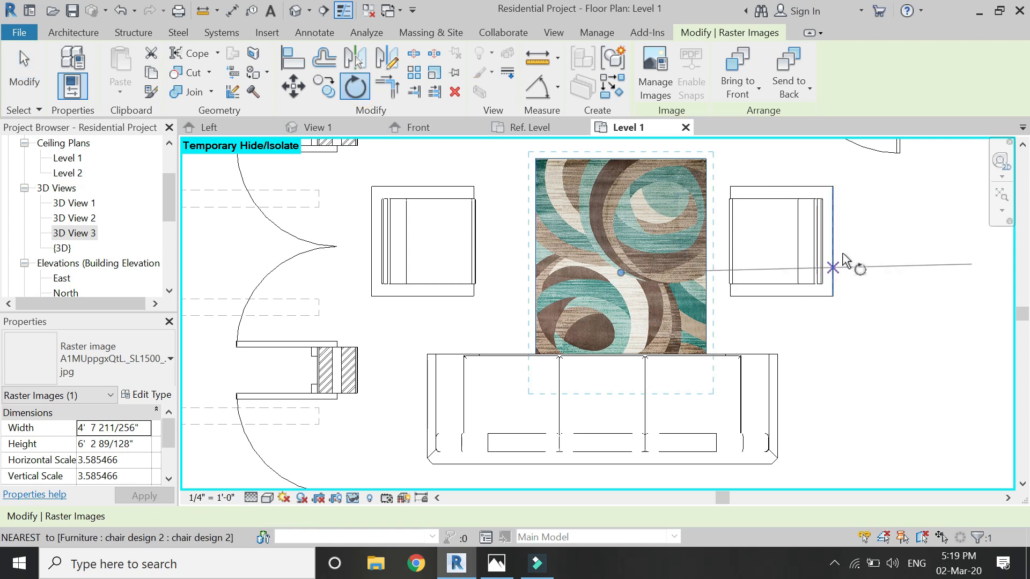
Align and resize the carpet image to span the gap between the armchairs and sofa.
click(834, 268)
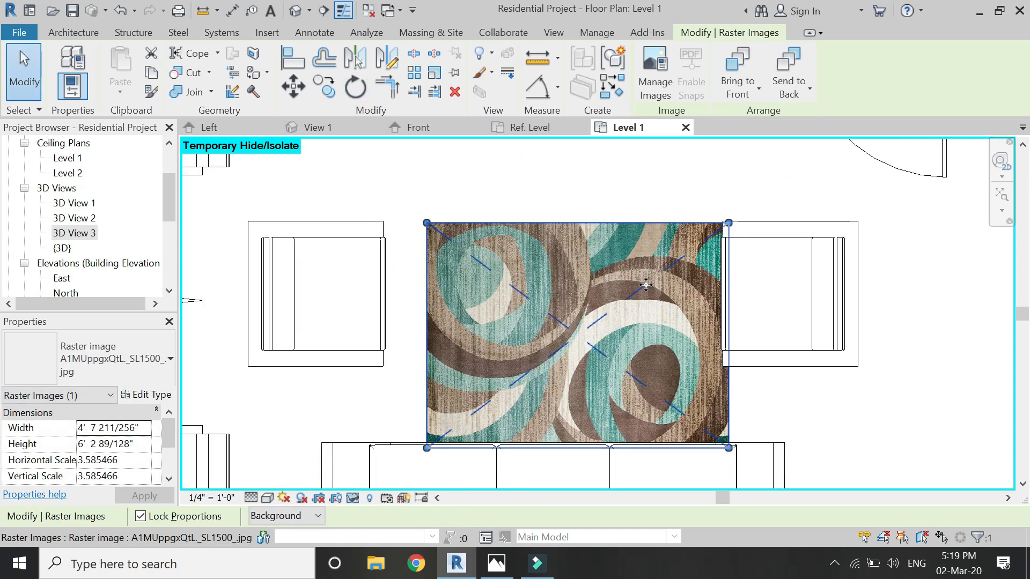
drag(644, 284, 588, 239)
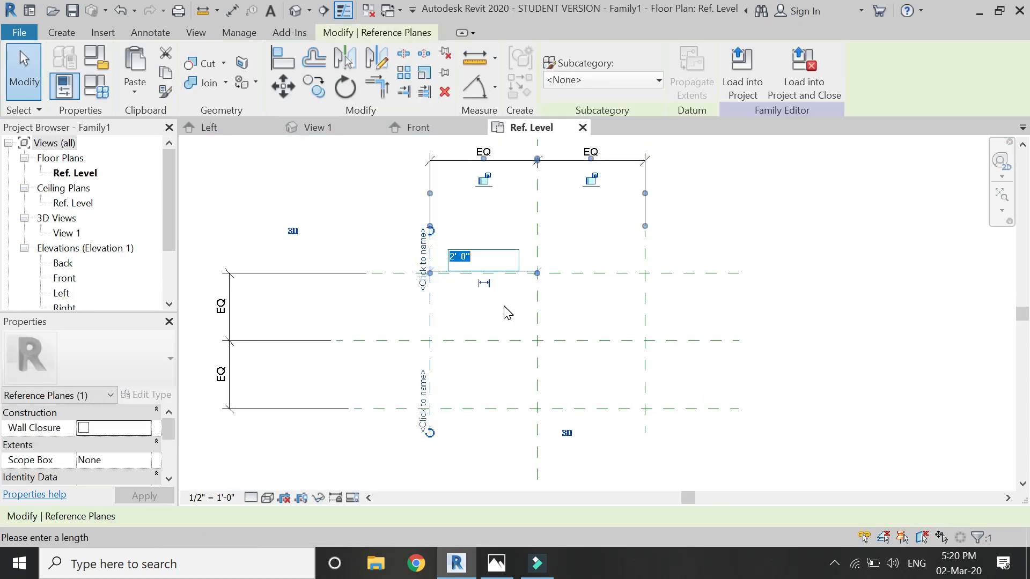
Set the side planes 3'1.5" and the top and bottom planes 2'4" from the centre lines.
text(3'1)
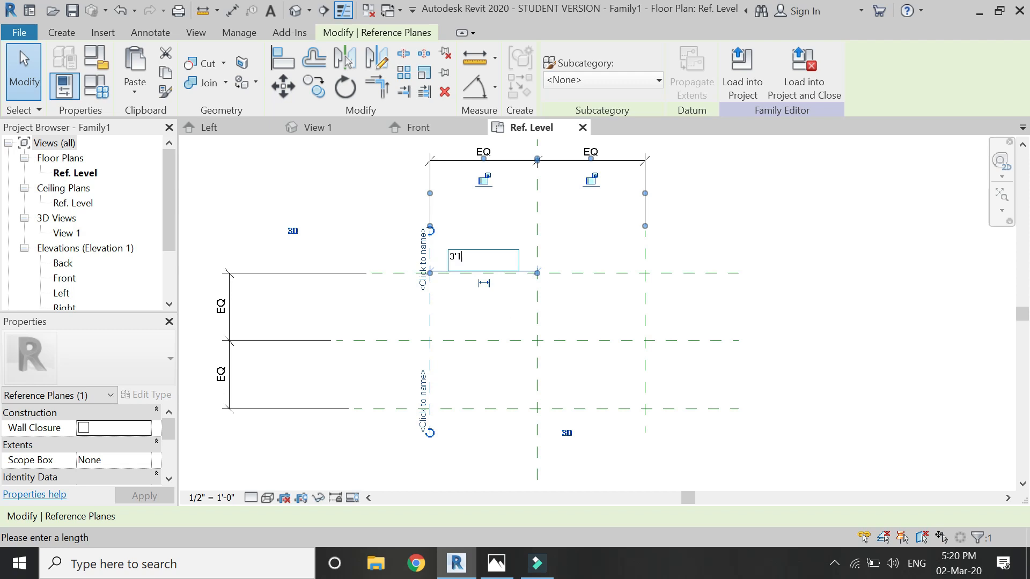
text(.5)
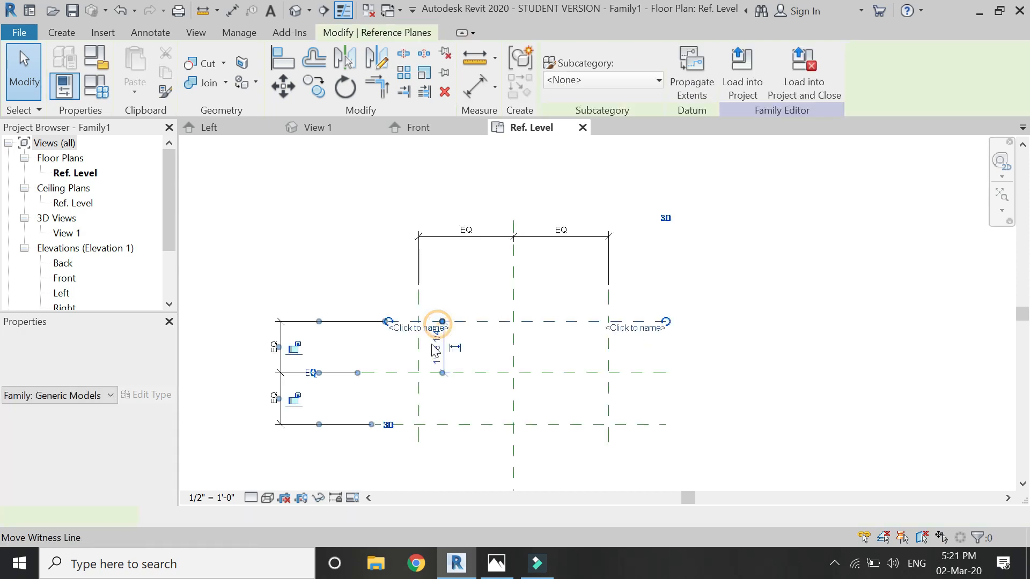
text(2)
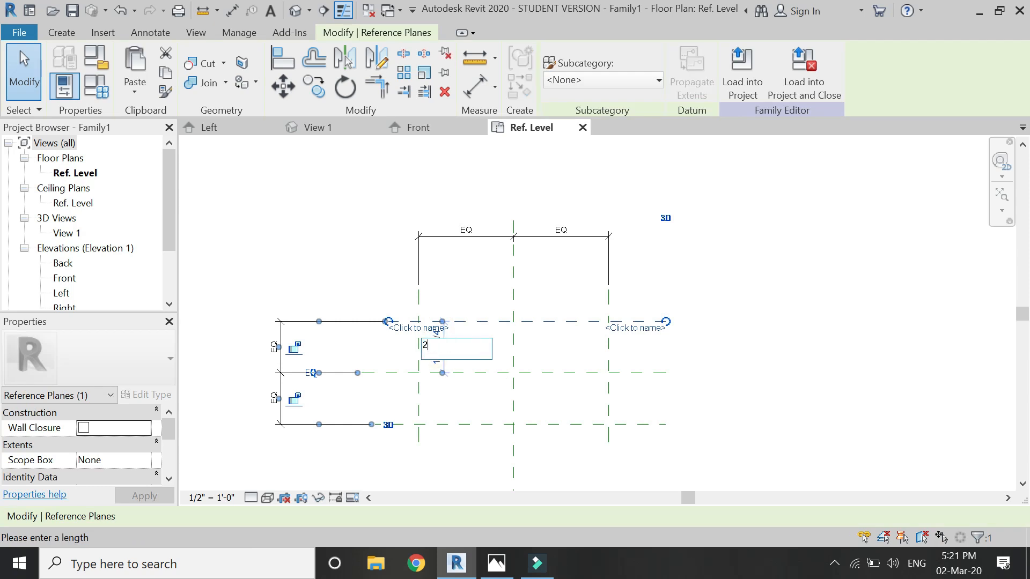
text('4)
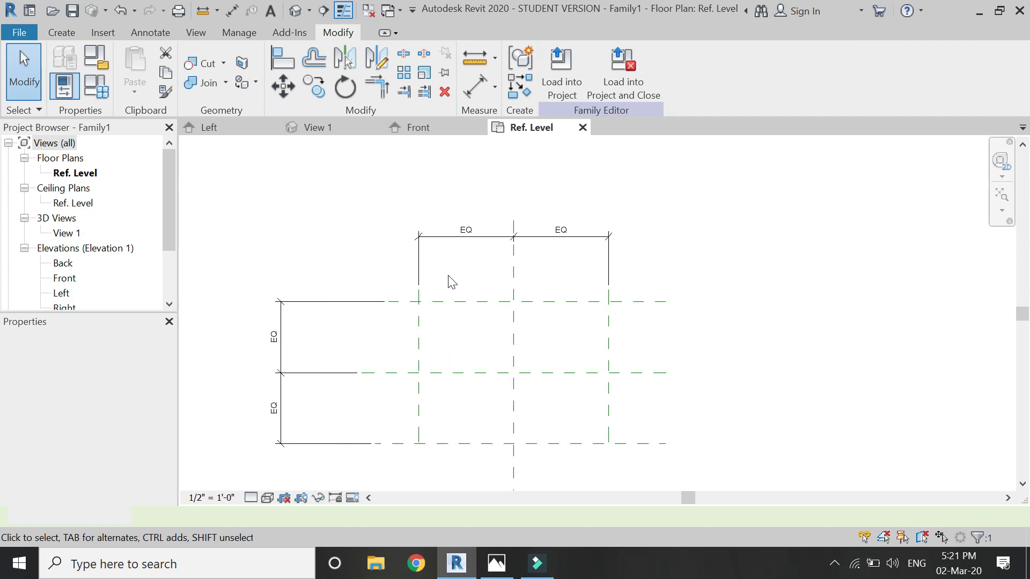
Extrude a 3/8"-thick solid slab filling the rectangle of reference planes.
click(60, 32)
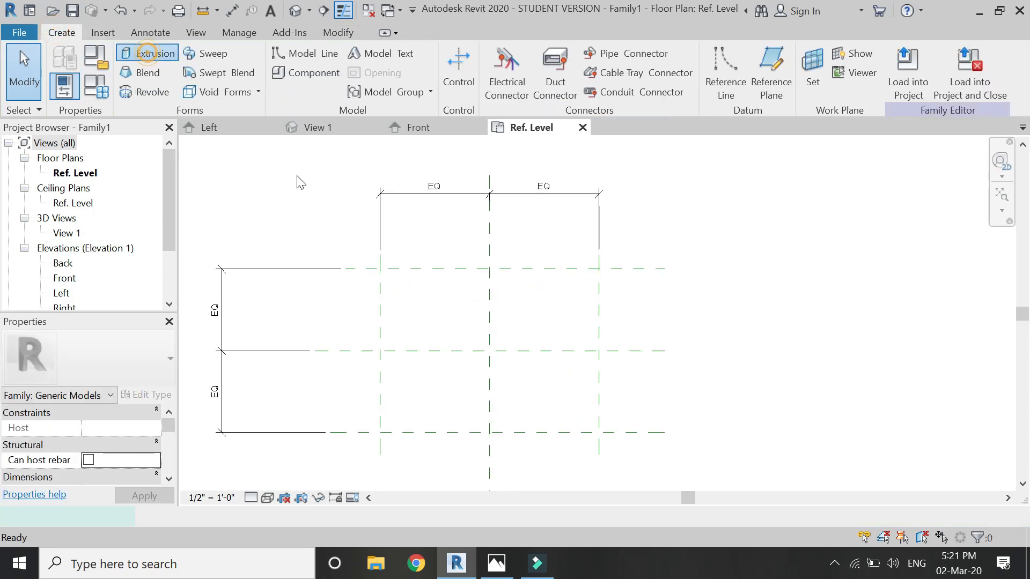
click(152, 54)
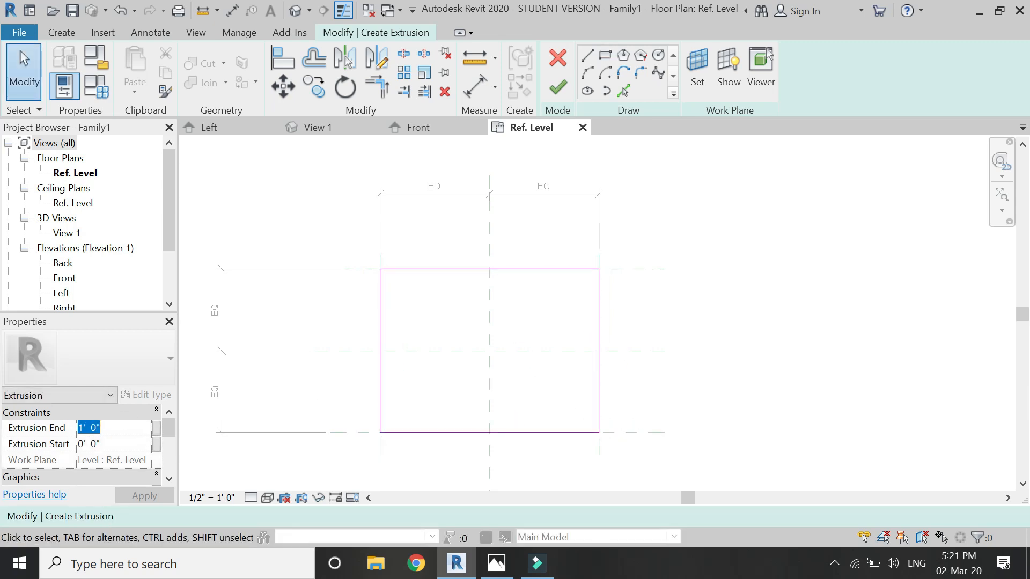
text(3/8)
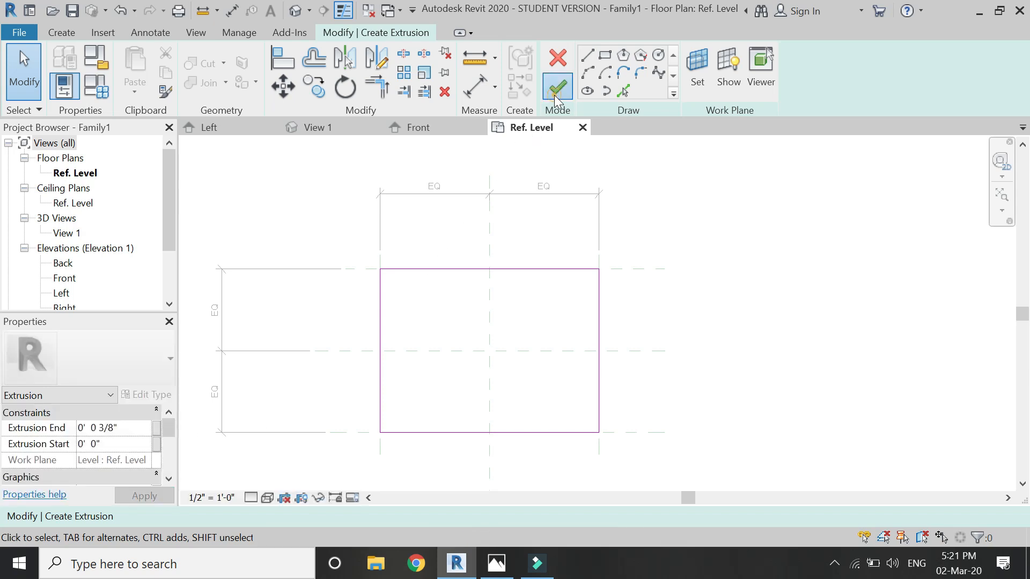
click(556, 87)
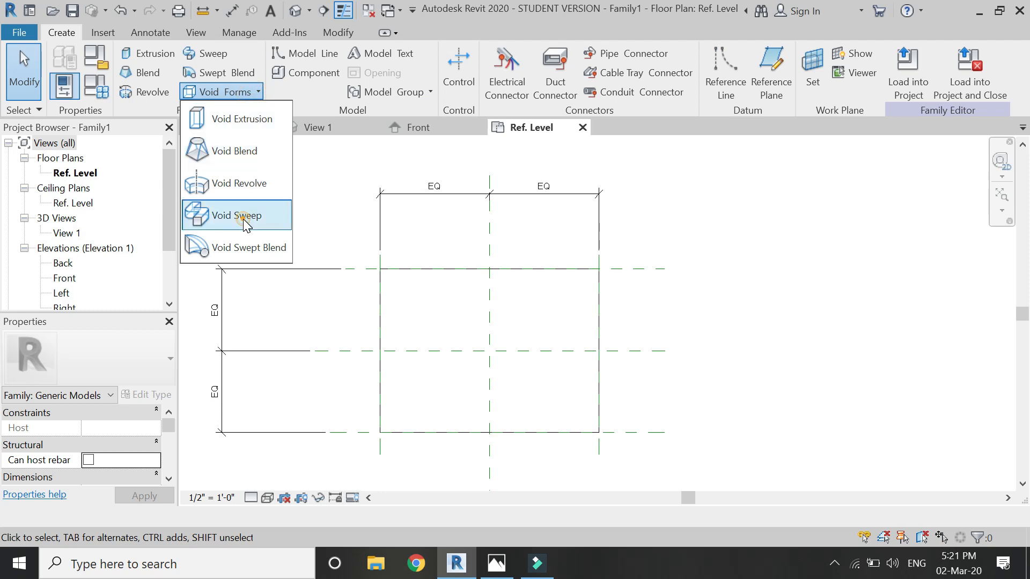
Create a void sweep along the slab perimeter and sketch its angled profile in Left elevation.
click(238, 214)
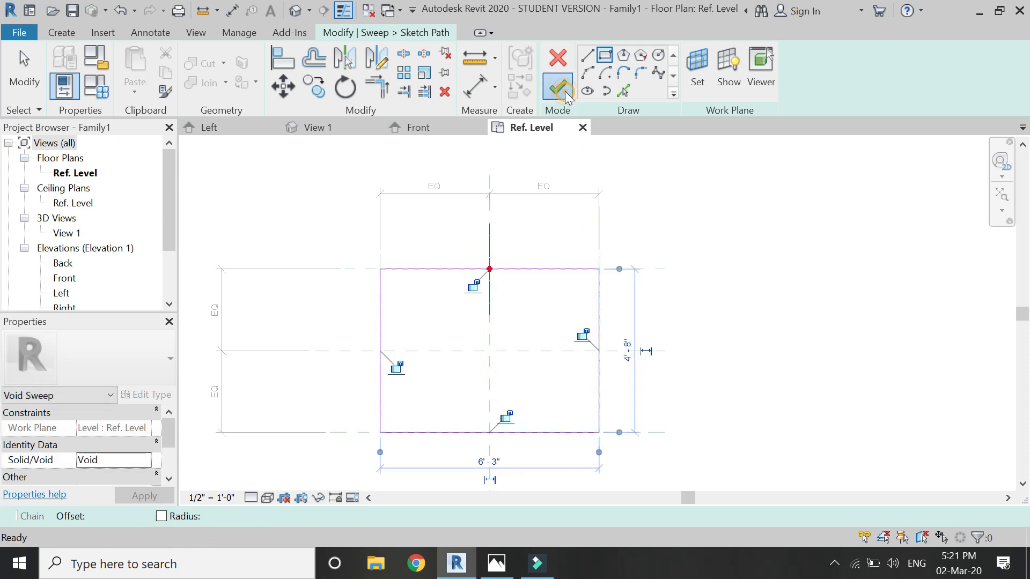
click(557, 89)
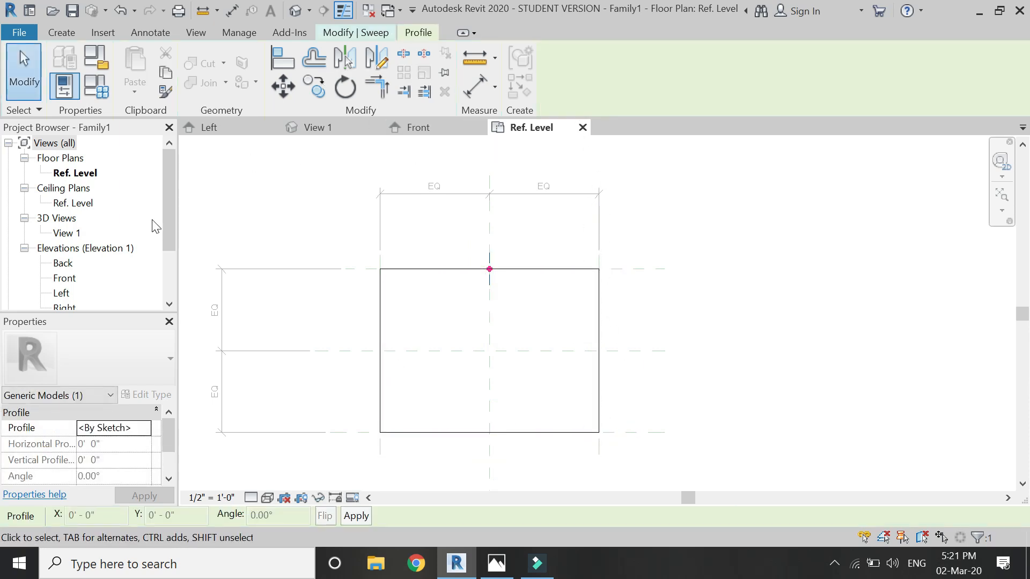
click(209, 128)
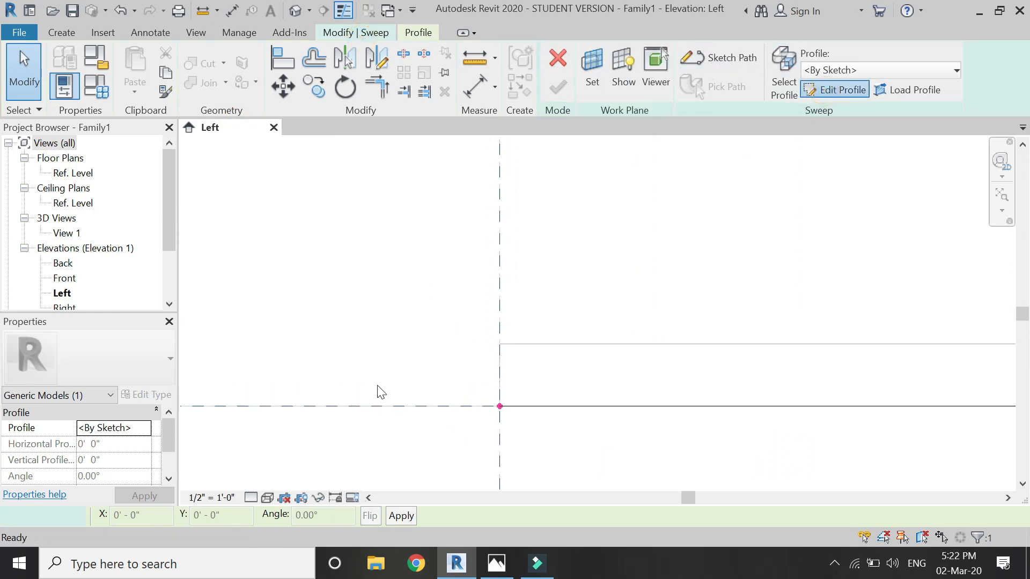
click(843, 90)
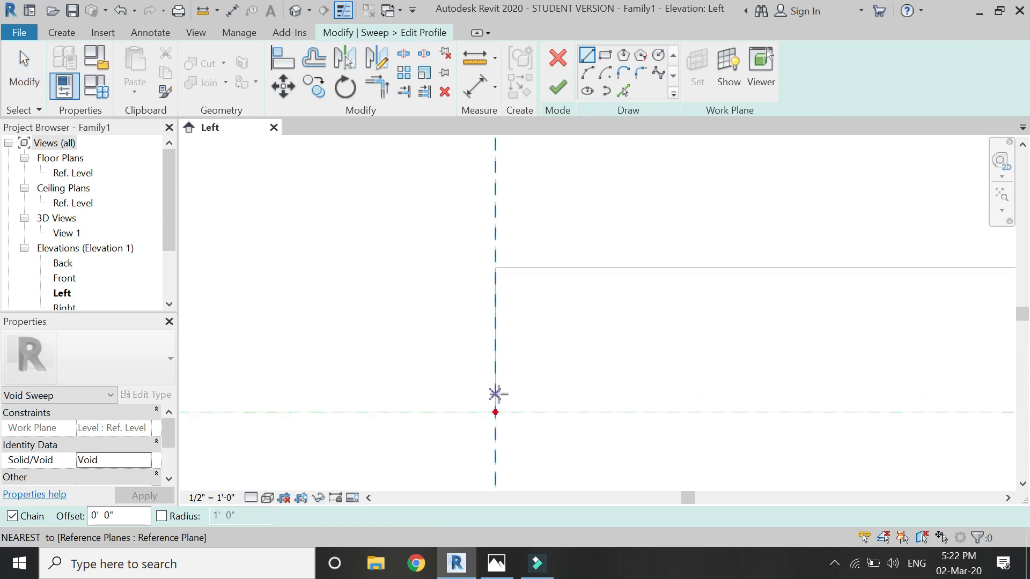
click(572, 293)
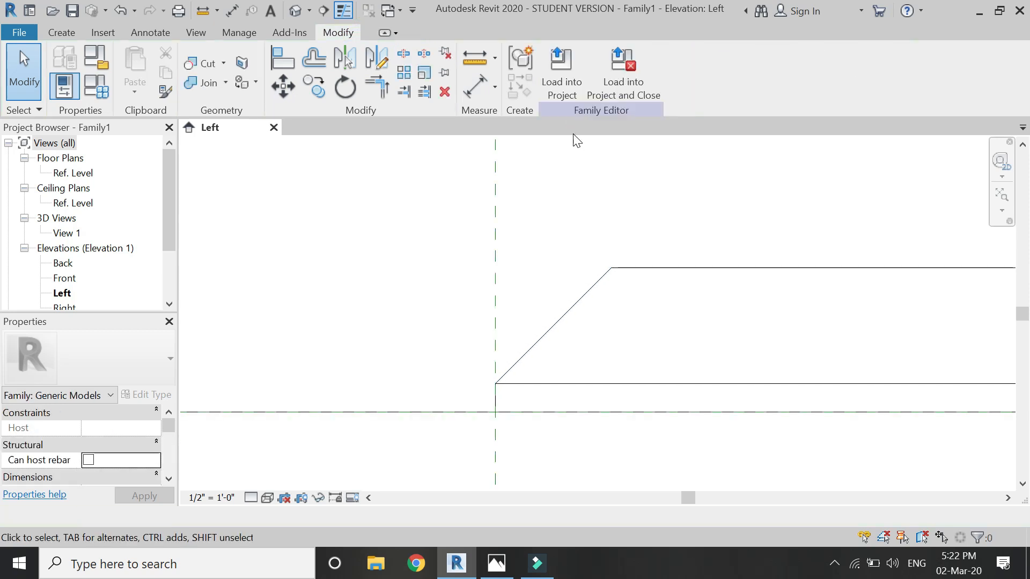
mouse_move(287, 323)
text(car)
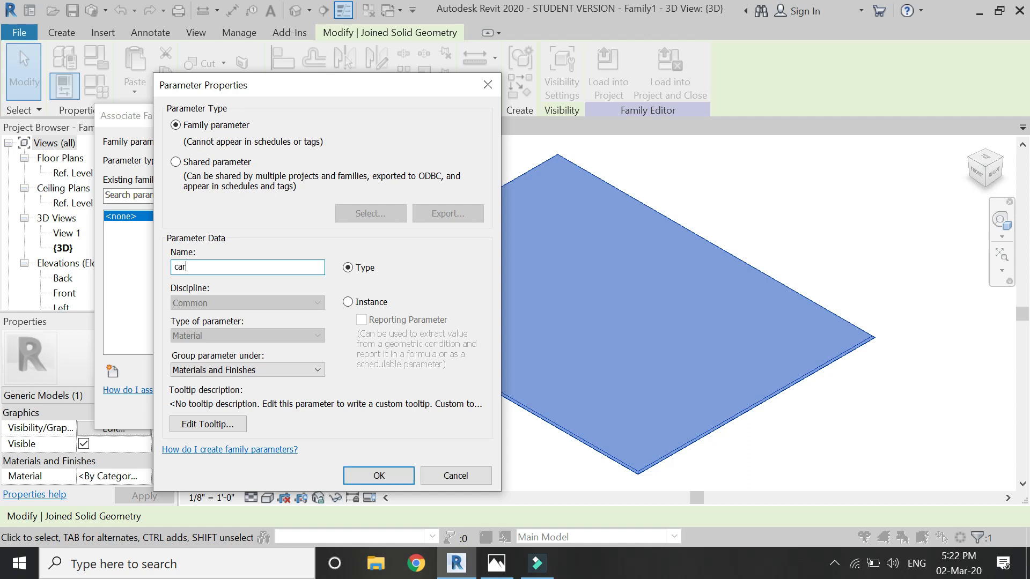
Link the slab's material to a new type parameter named carpet.
click(378, 475)
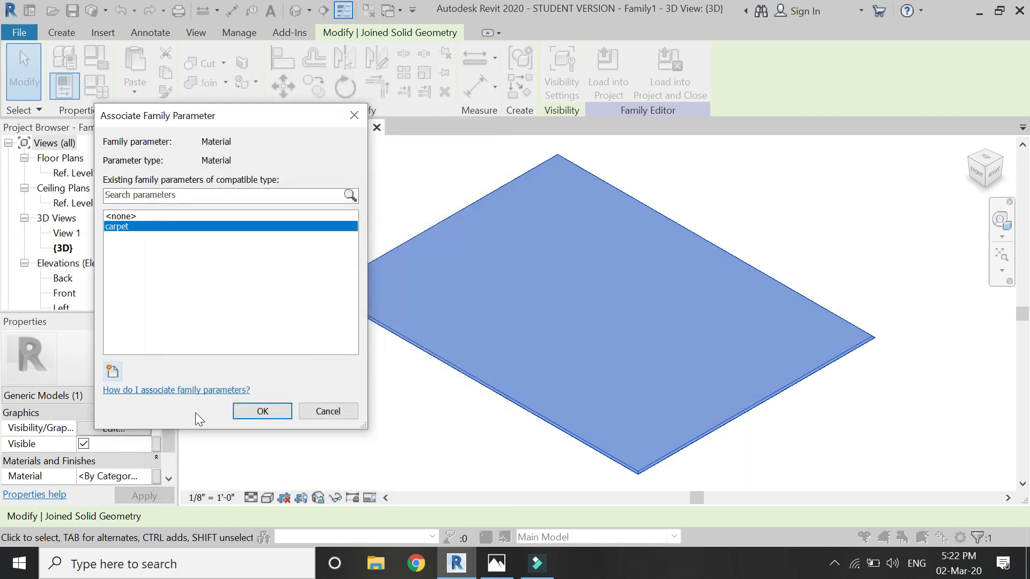
click(262, 411)
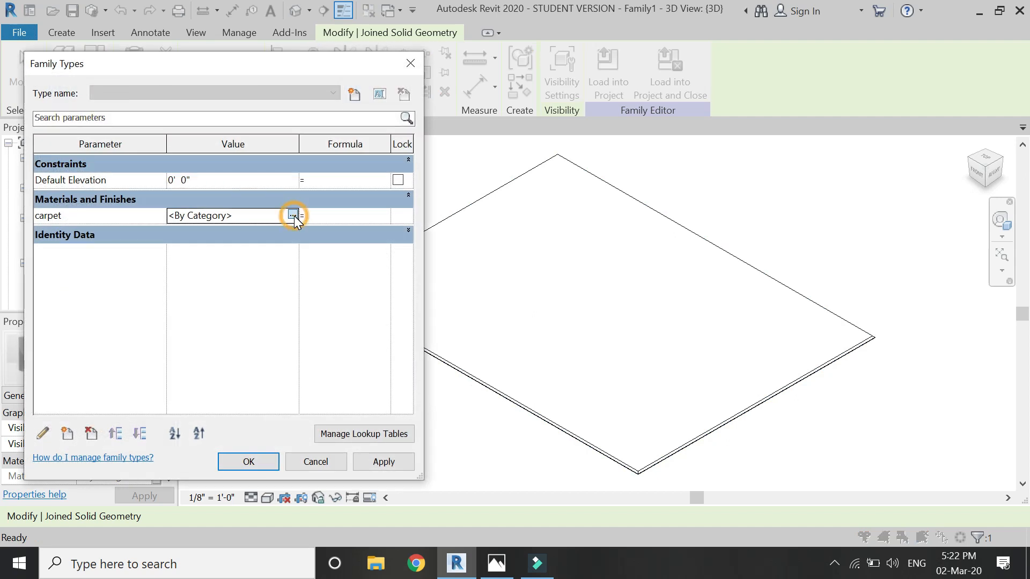
Create a new material for the carpet parameter and rename it Custom Carpet.
click(294, 215)
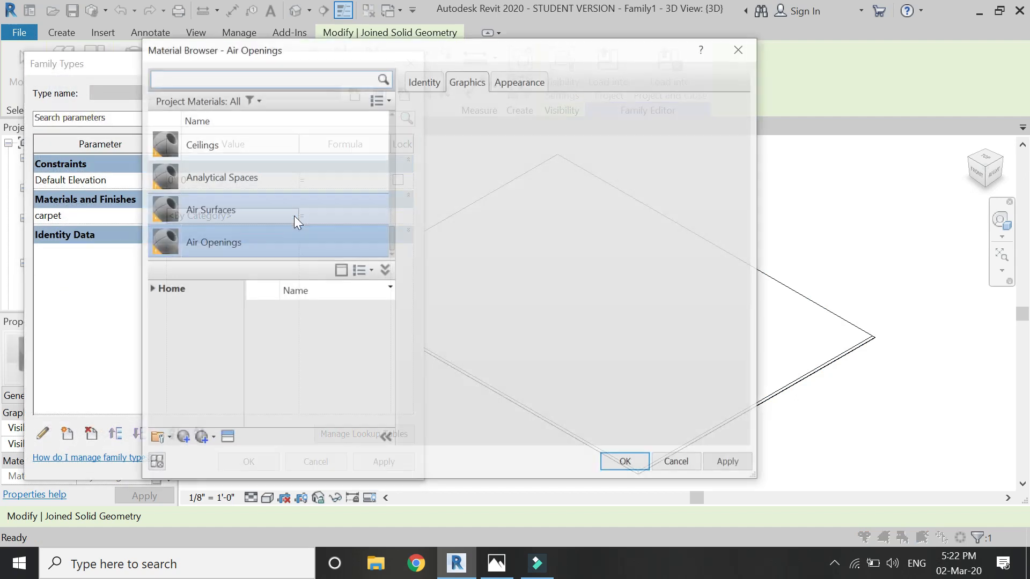
click(182, 438)
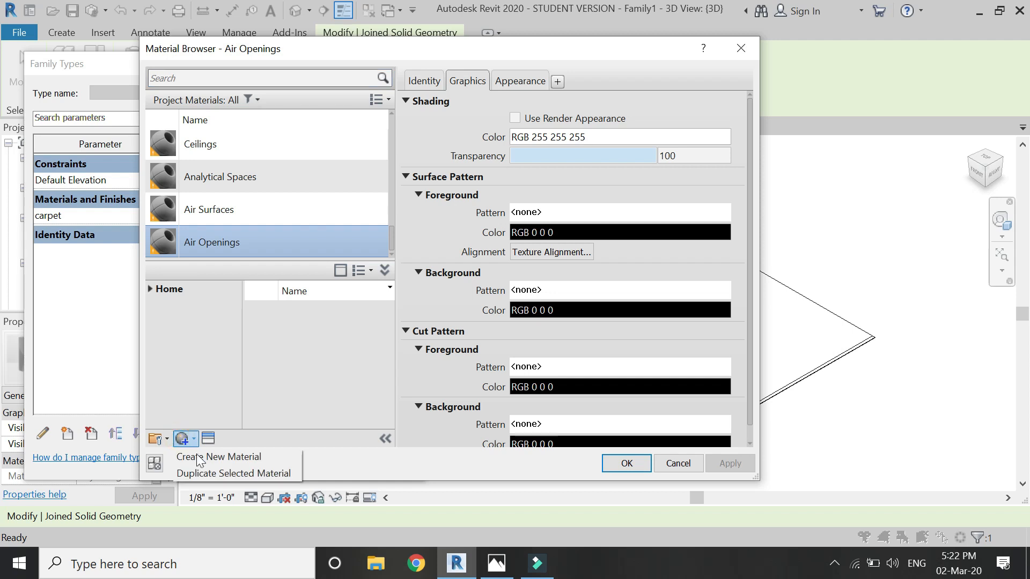
click(217, 457)
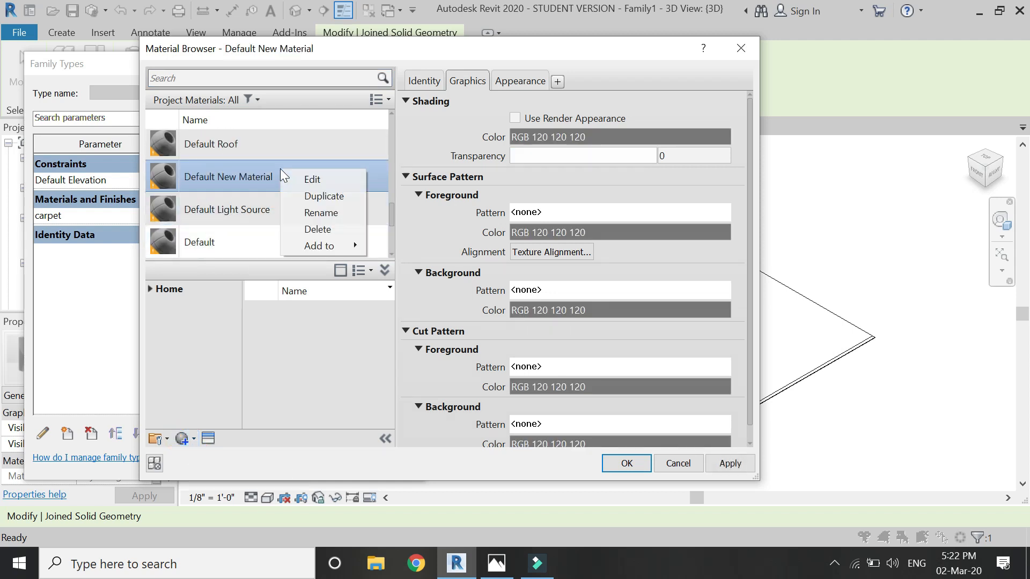
click(321, 213)
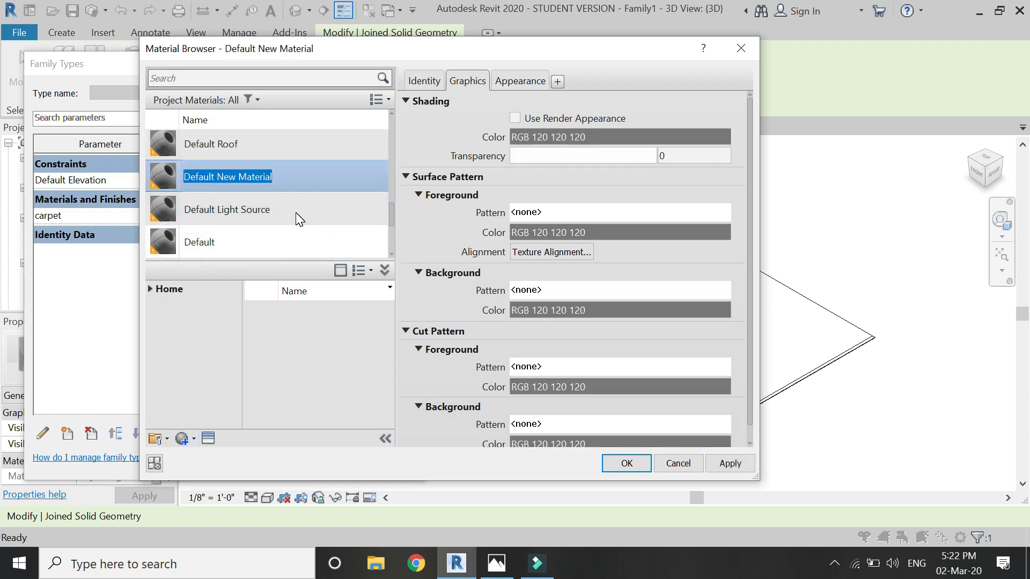
text(Custom Carpet)
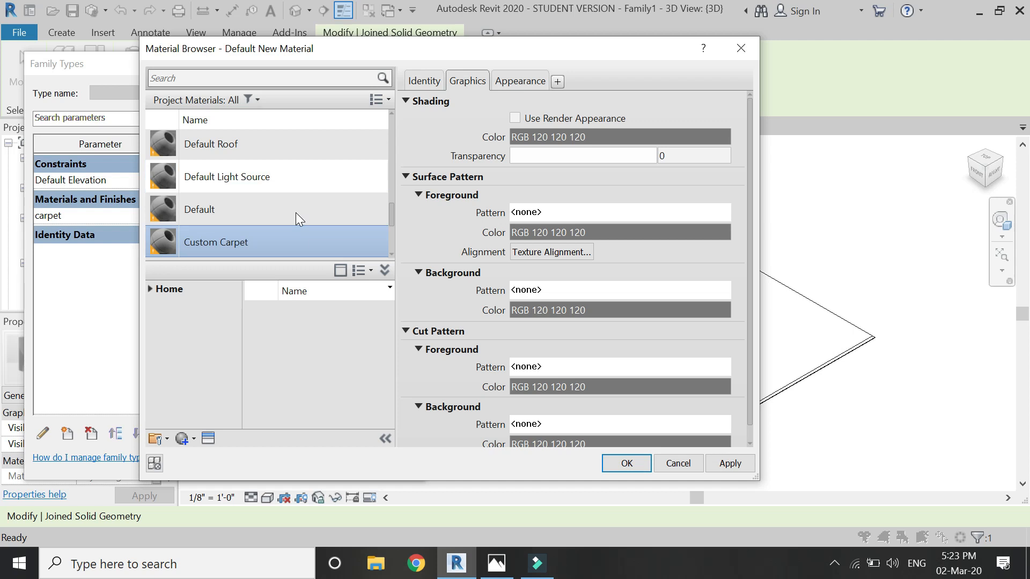
click(519, 81)
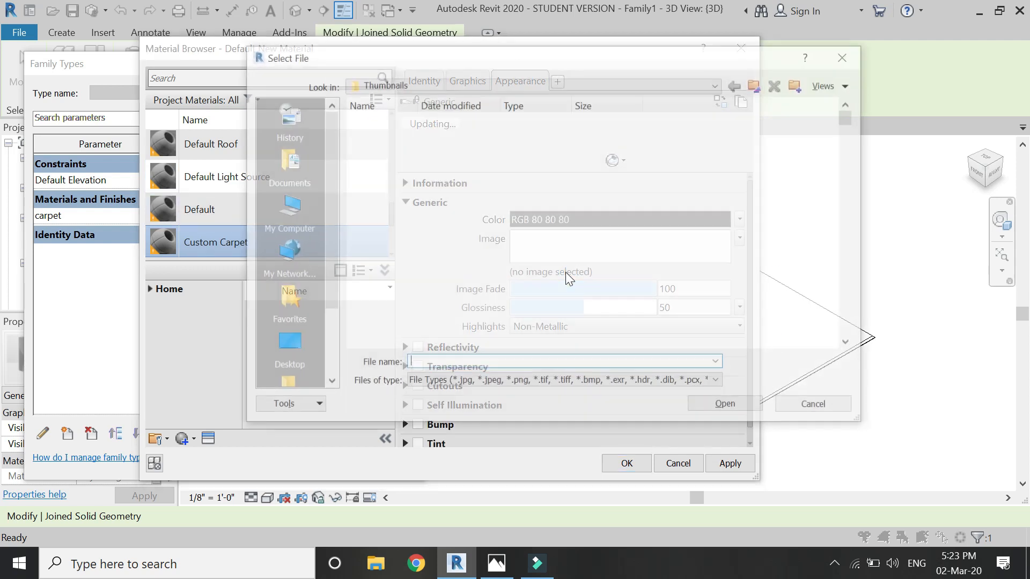
Load the rug JPG as Custom Carpet's appearance image and set glossiness to 0.
click(505, 138)
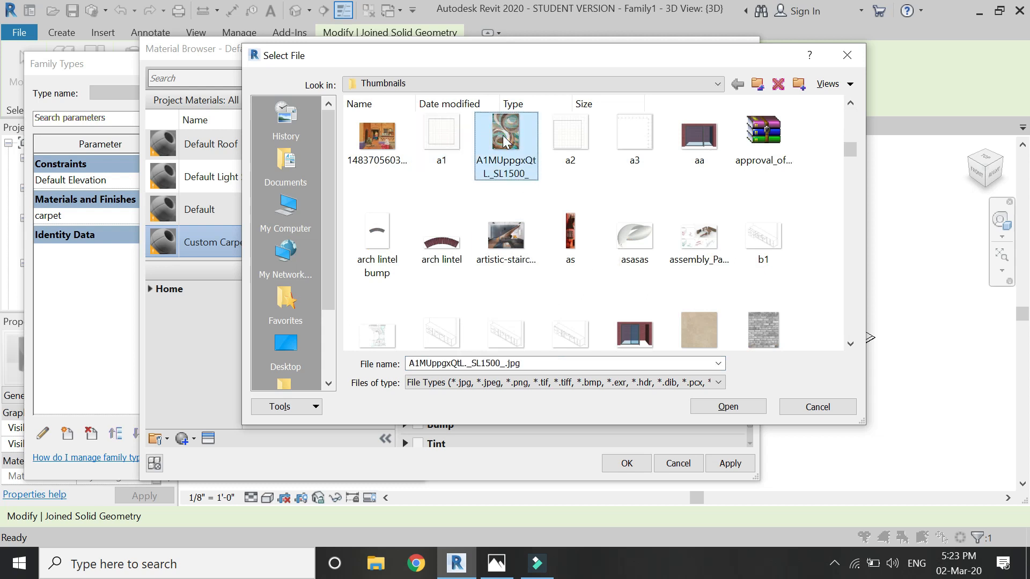
click(727, 407)
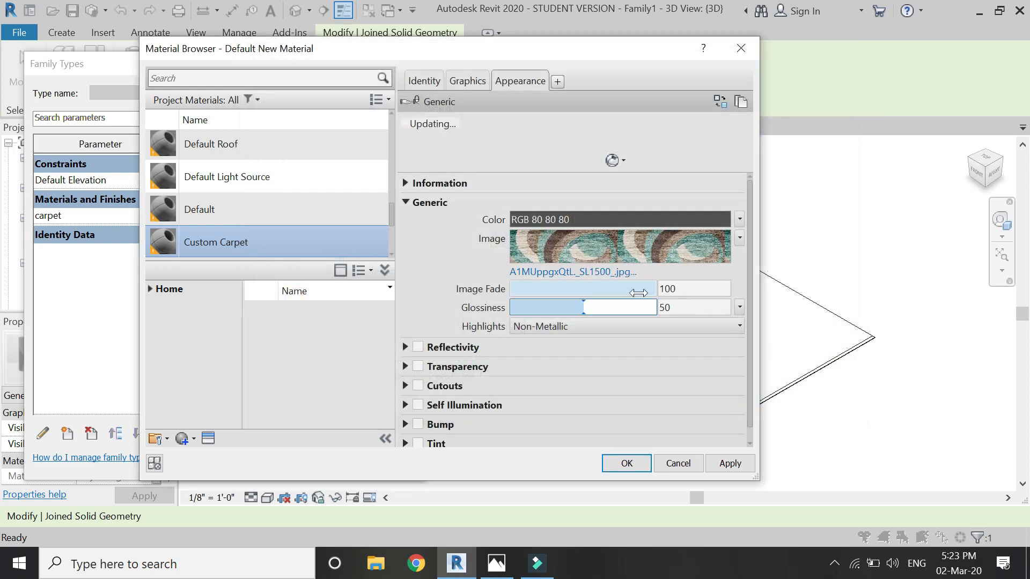
click(612, 160)
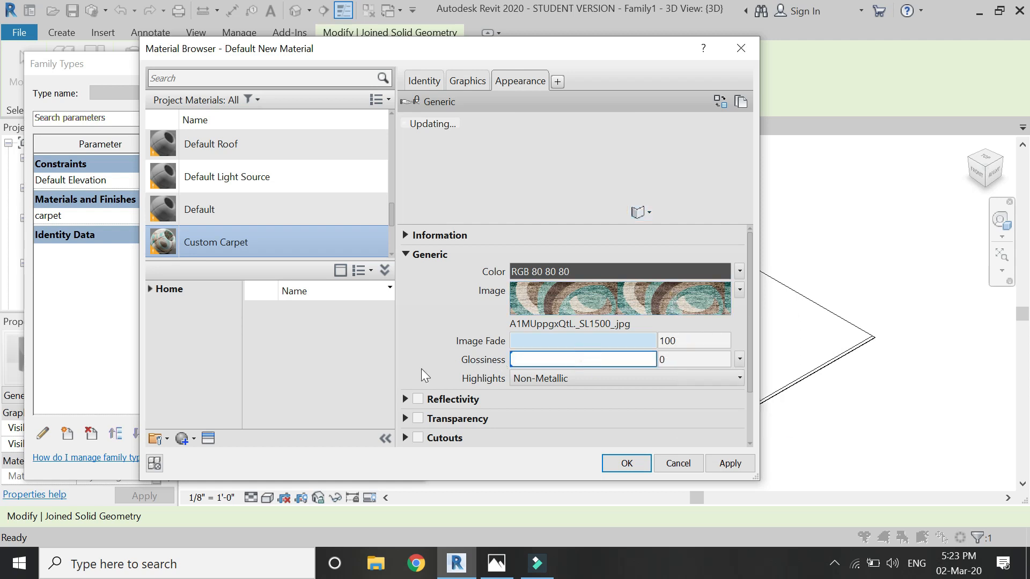
click(604, 379)
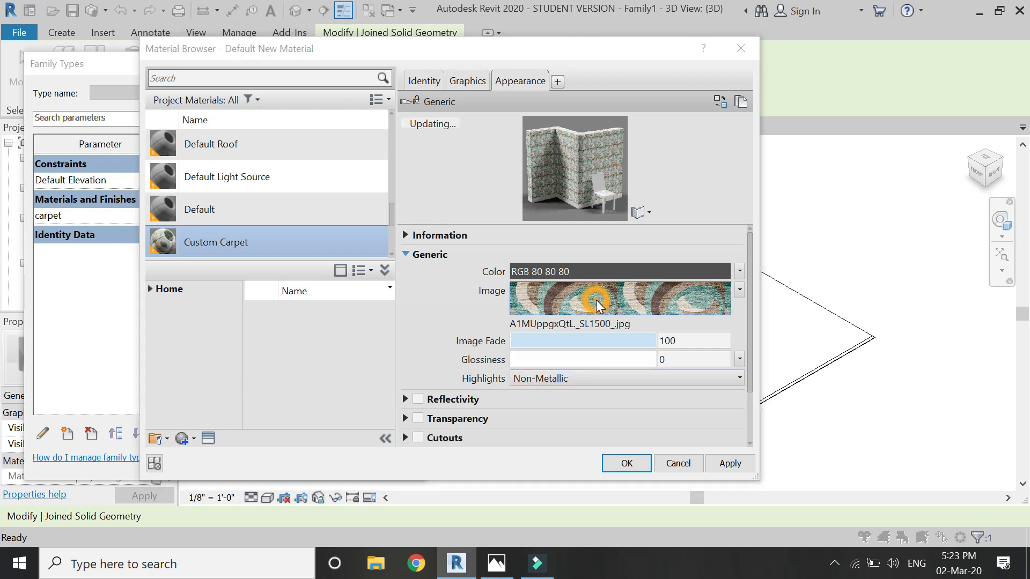
click(597, 297)
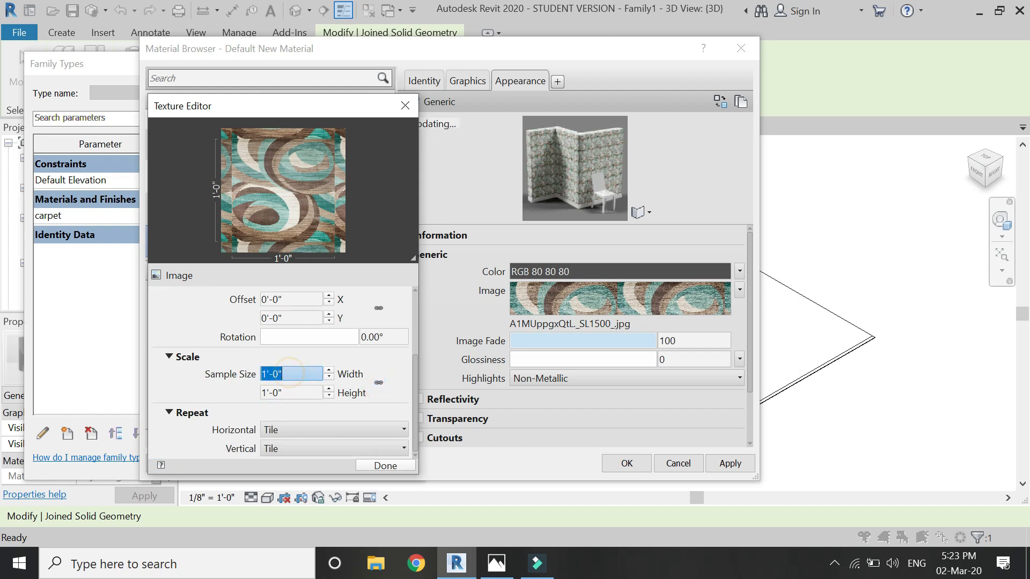
Set the carpet texture sample size to 6'-3" wide by 4'-8" high.
text(6'-3")
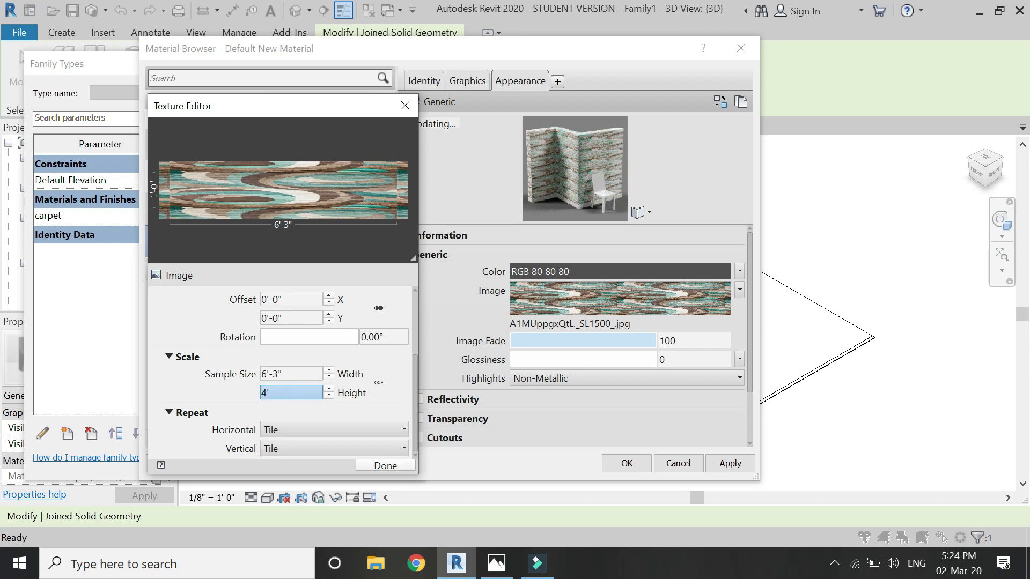
text(4'-8")
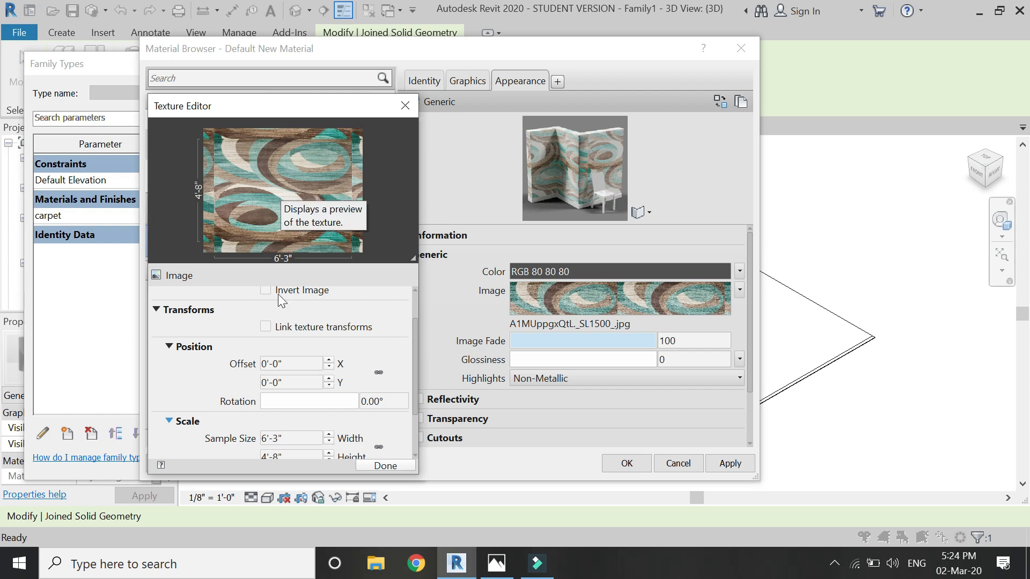
Offset the texture 3'-1.5" in X and 2'-4" in Y and finish the texture edit.
click(291, 364)
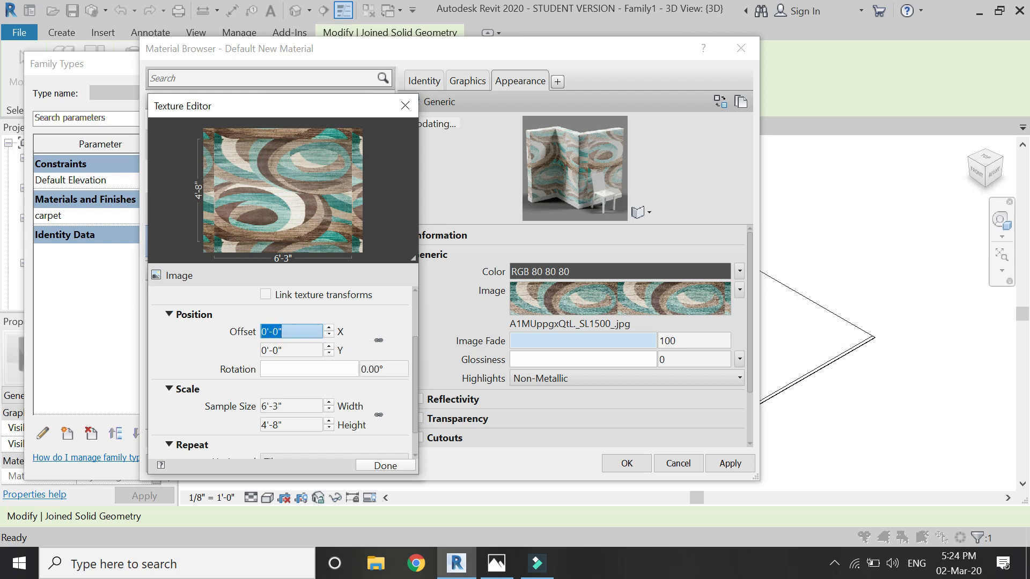
text(3'-1.5")
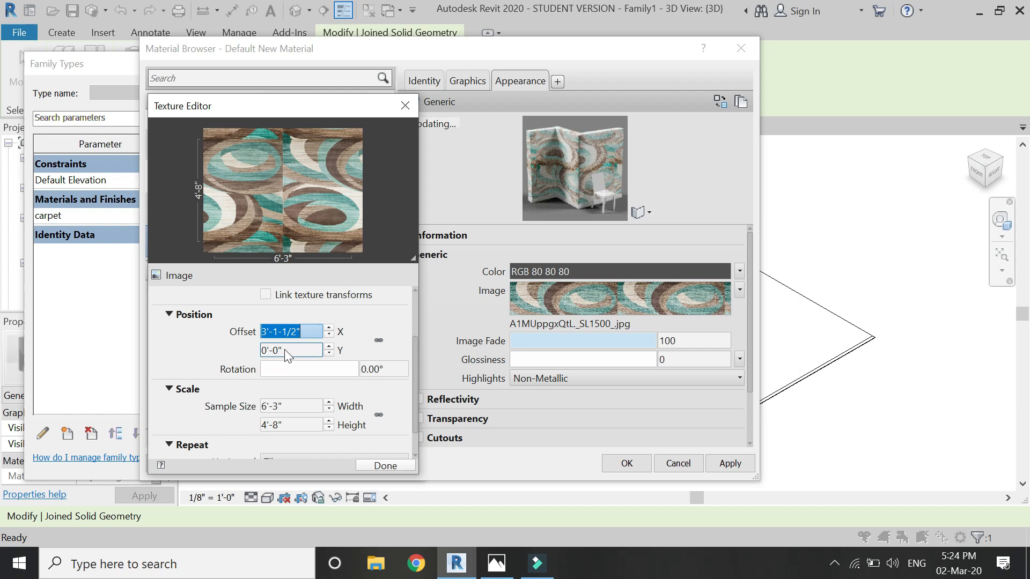
click(292, 349)
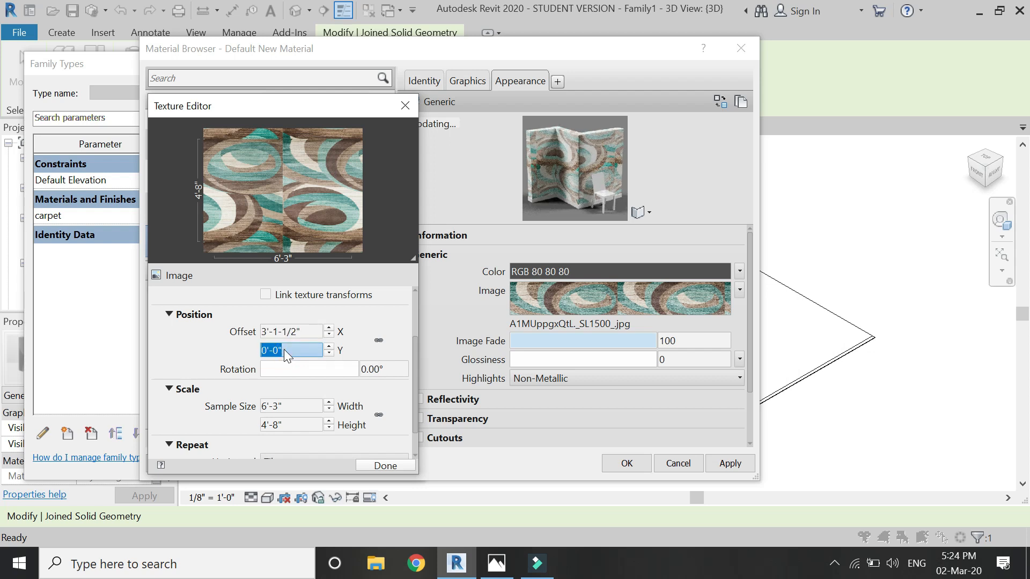
text(2'-4")
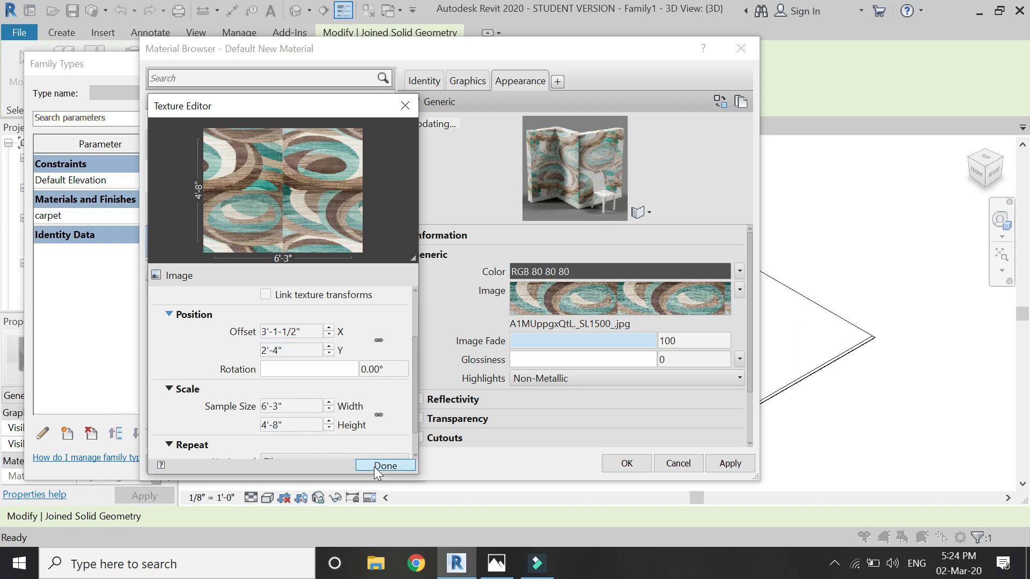
click(384, 464)
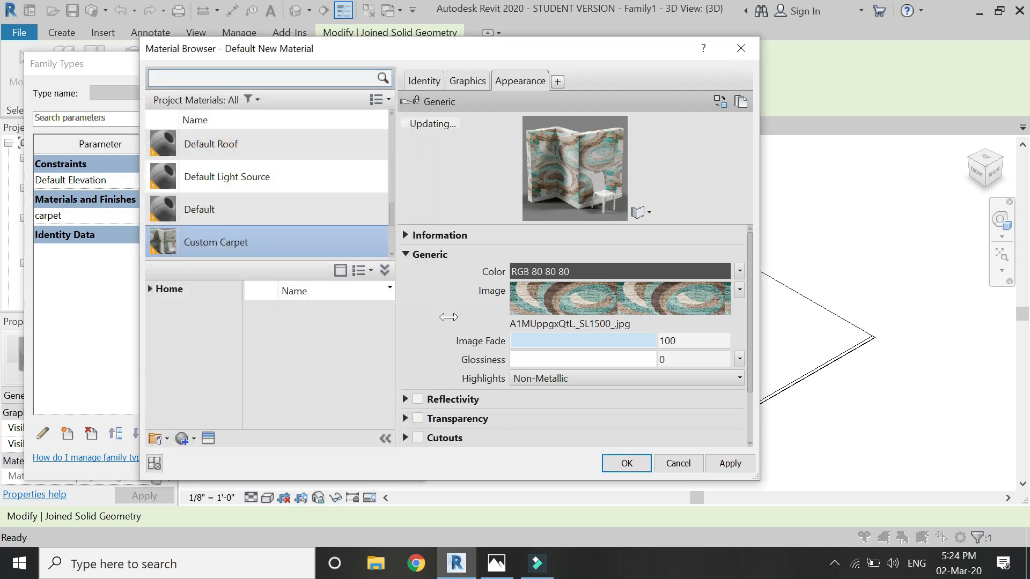
Enable the Bump slot on Custom Carpet and search Windows for Photoshop.
scroll(down, 3)
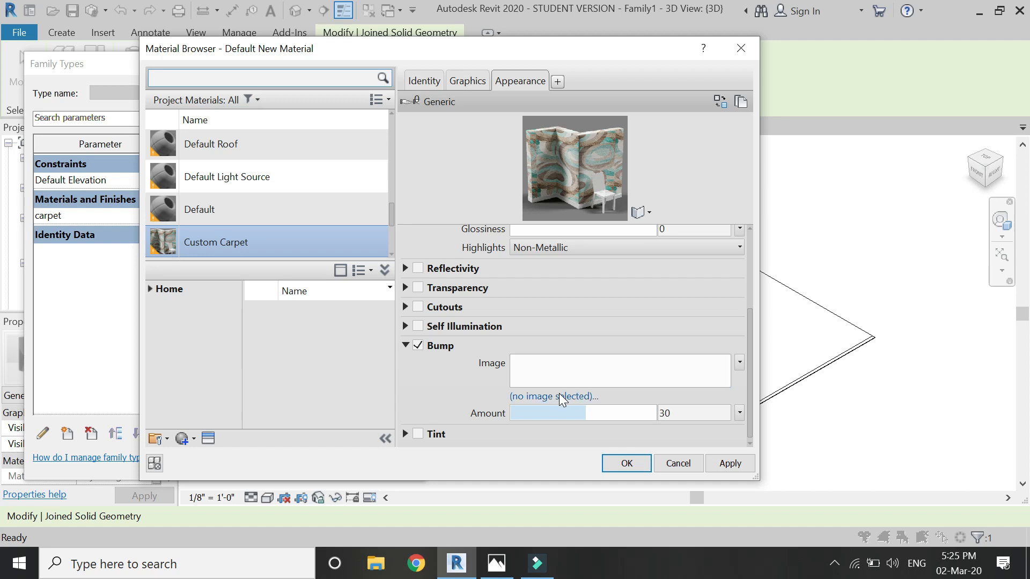
text(pho)
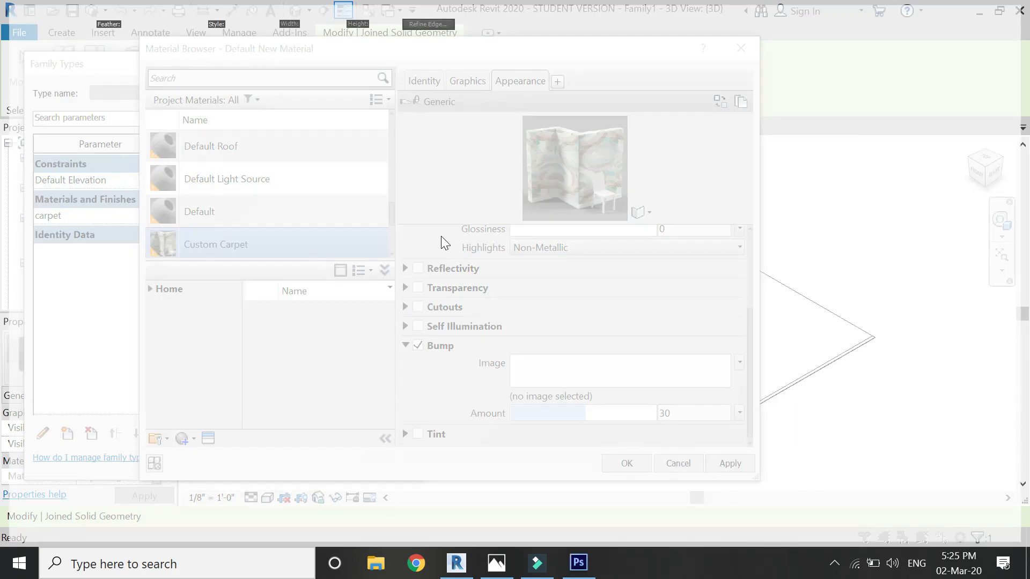
Launch Photoshop, load the rug photo and convert it to black and white.
click(576, 563)
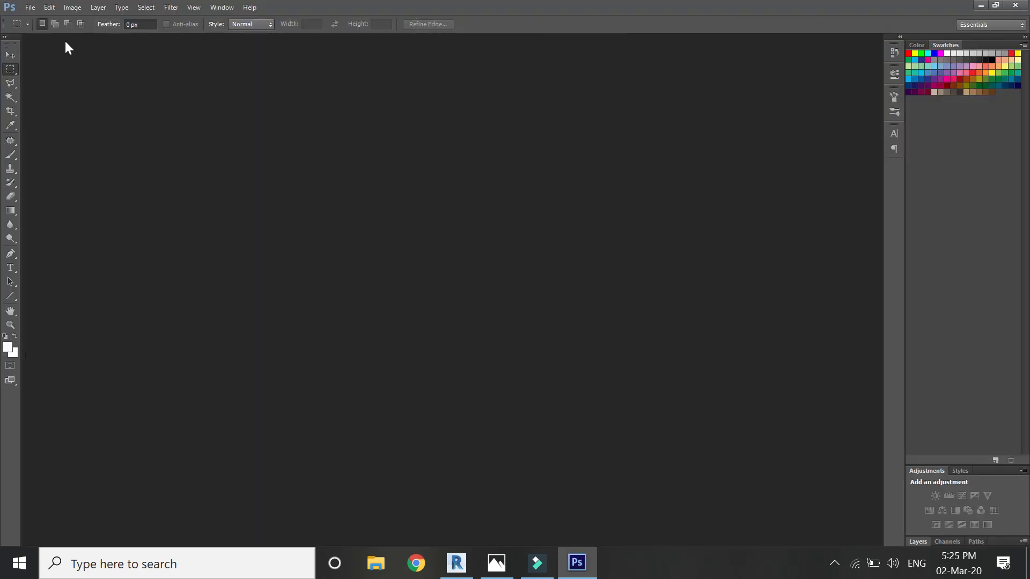
click(30, 8)
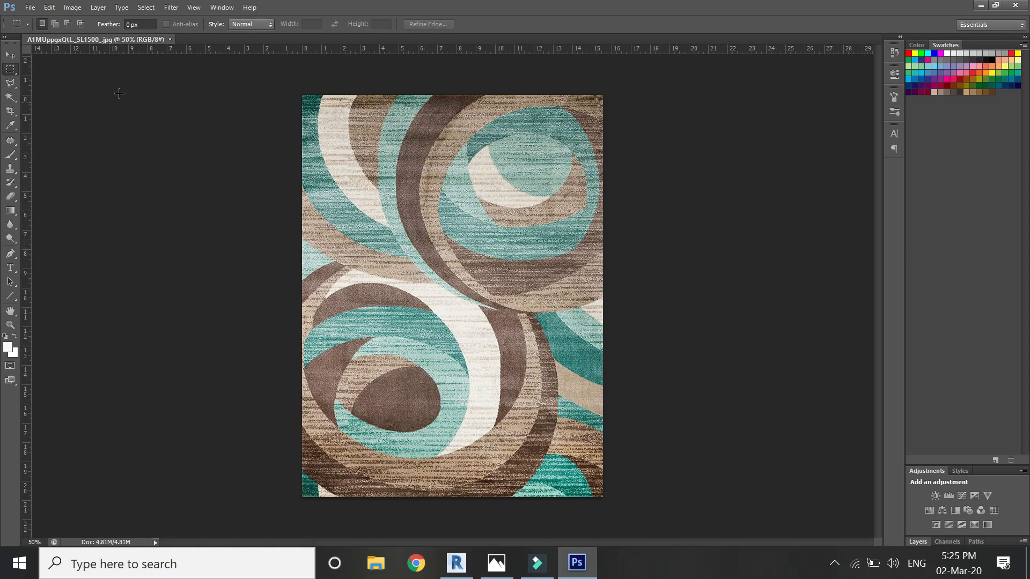
click(72, 8)
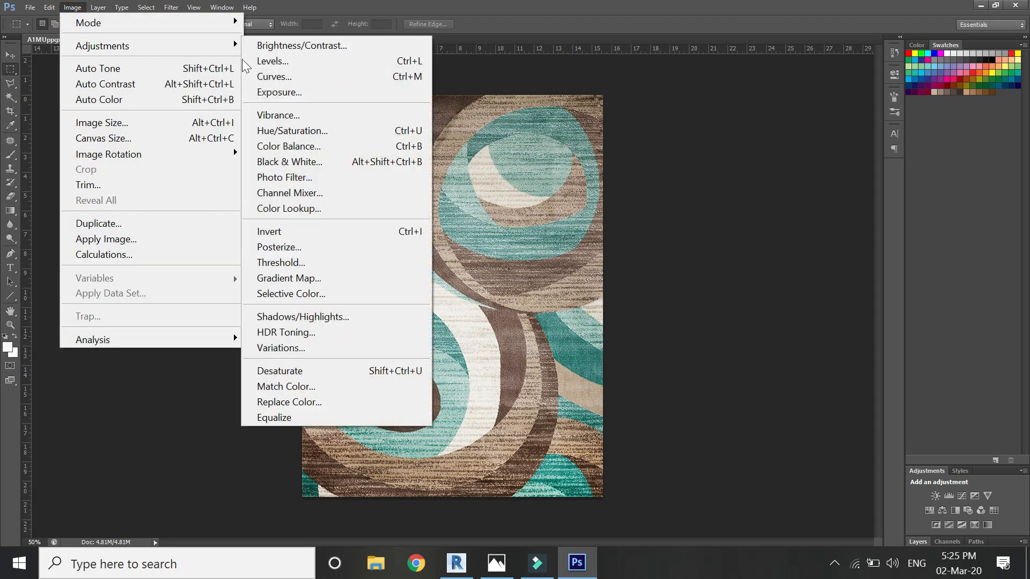
click(288, 162)
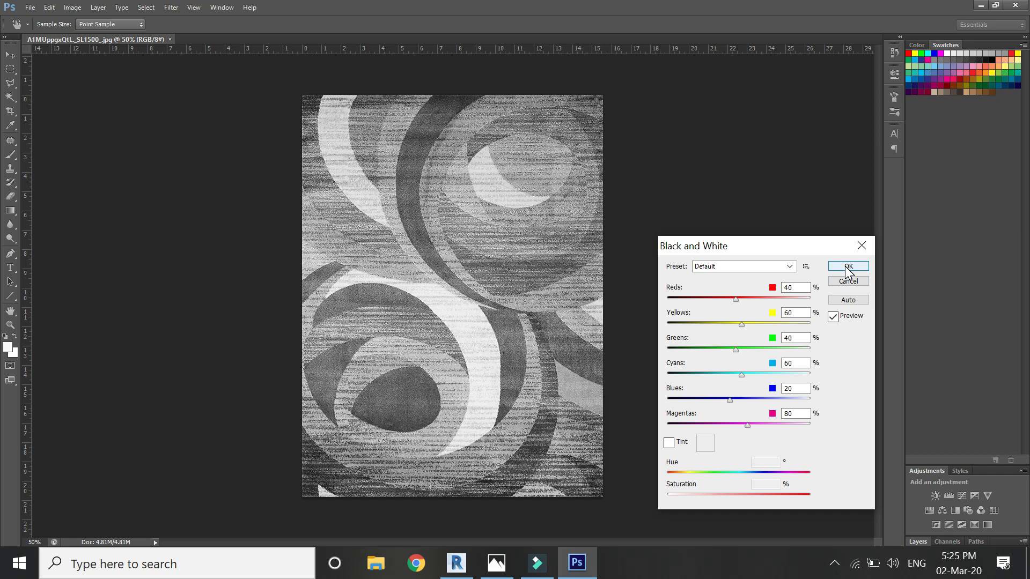
click(848, 267)
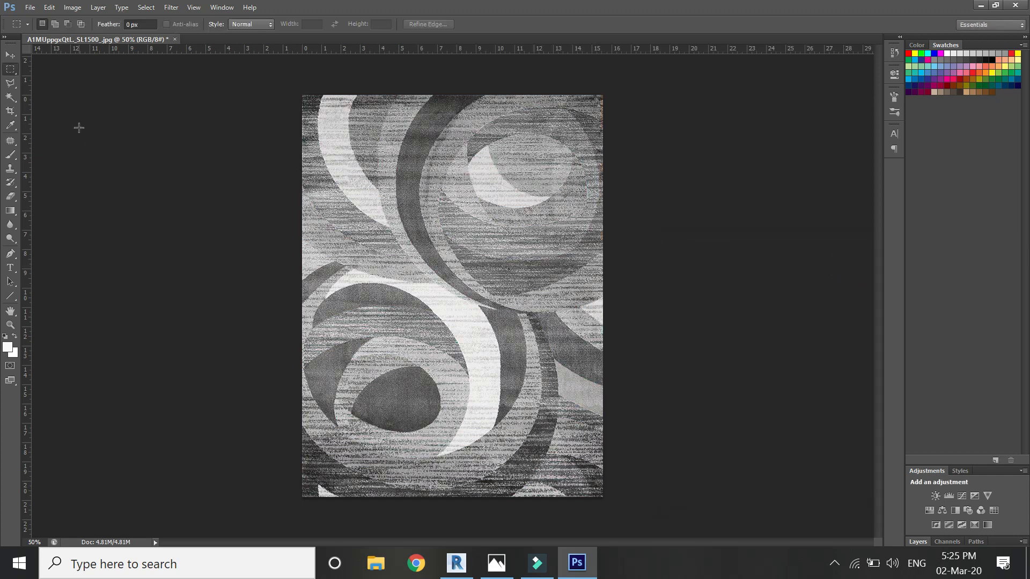
Adjust the grayscale image's levels for use as a bump map, then close Photoshop.
click(72, 8)
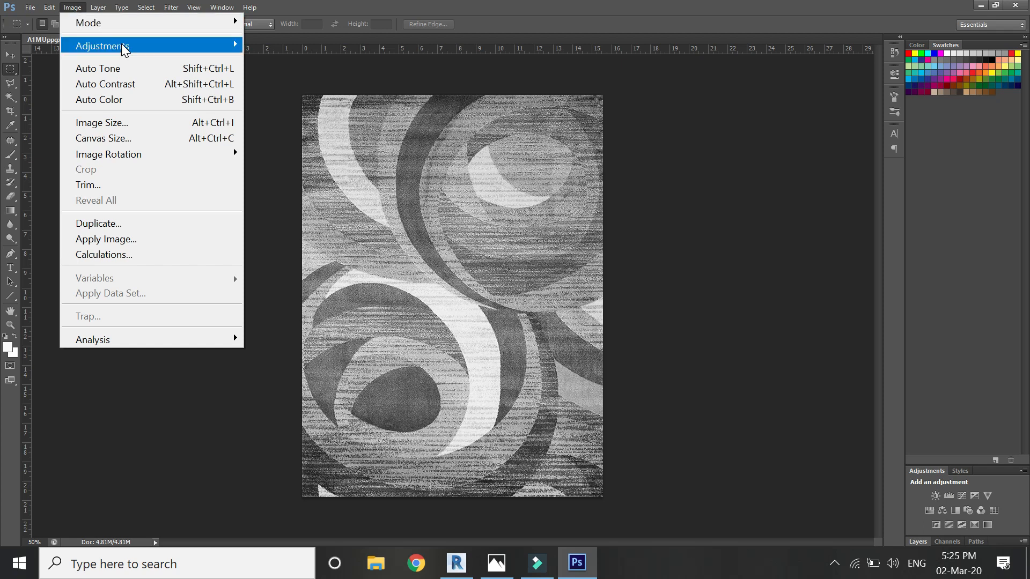
click(102, 45)
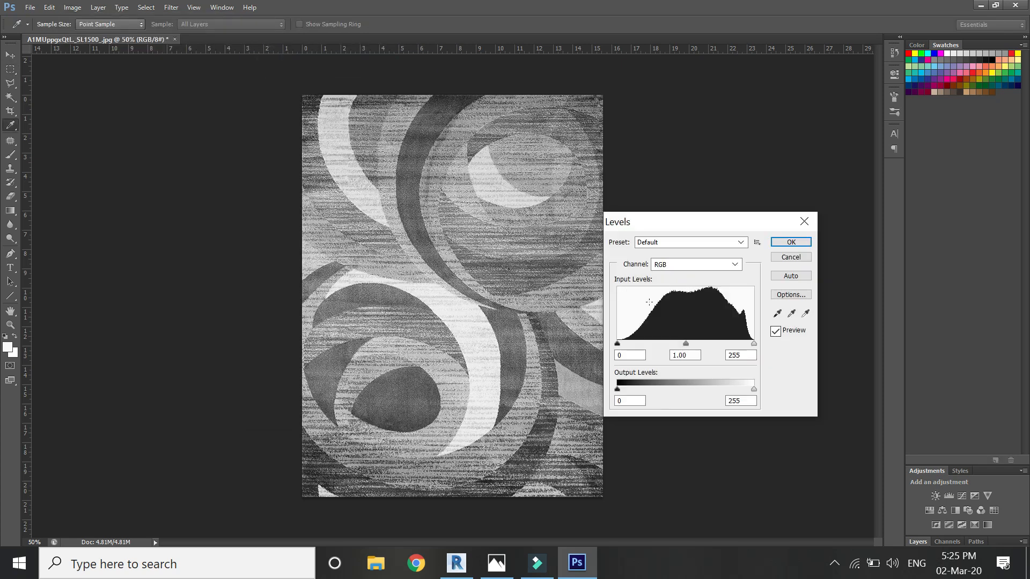
mouse_move(690, 346)
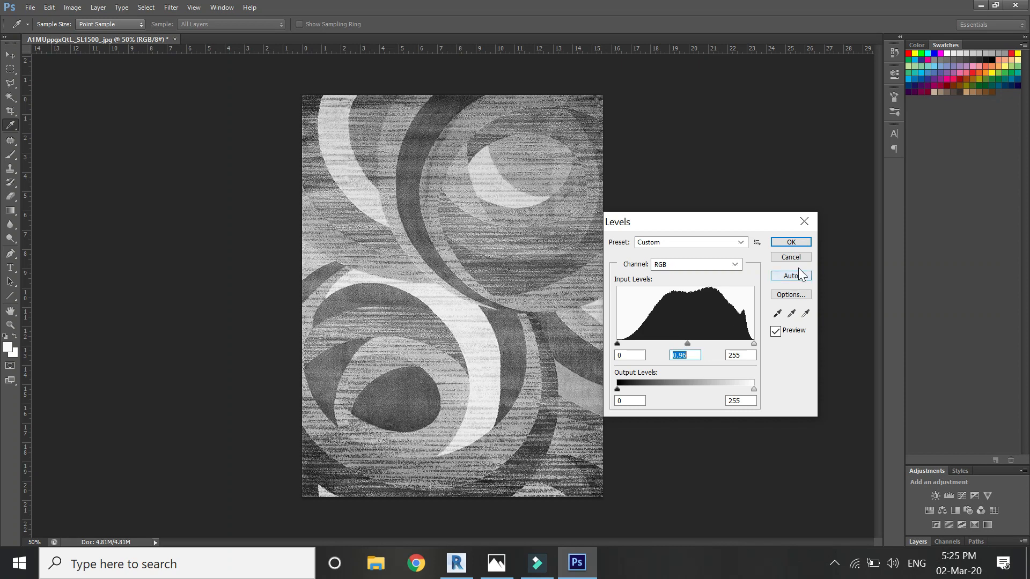
click(791, 241)
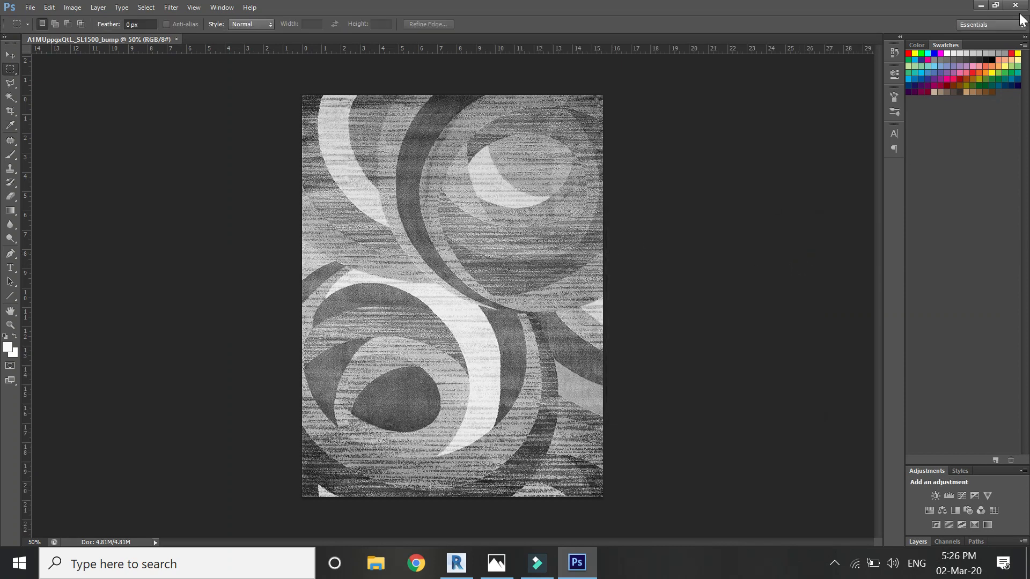
click(456, 564)
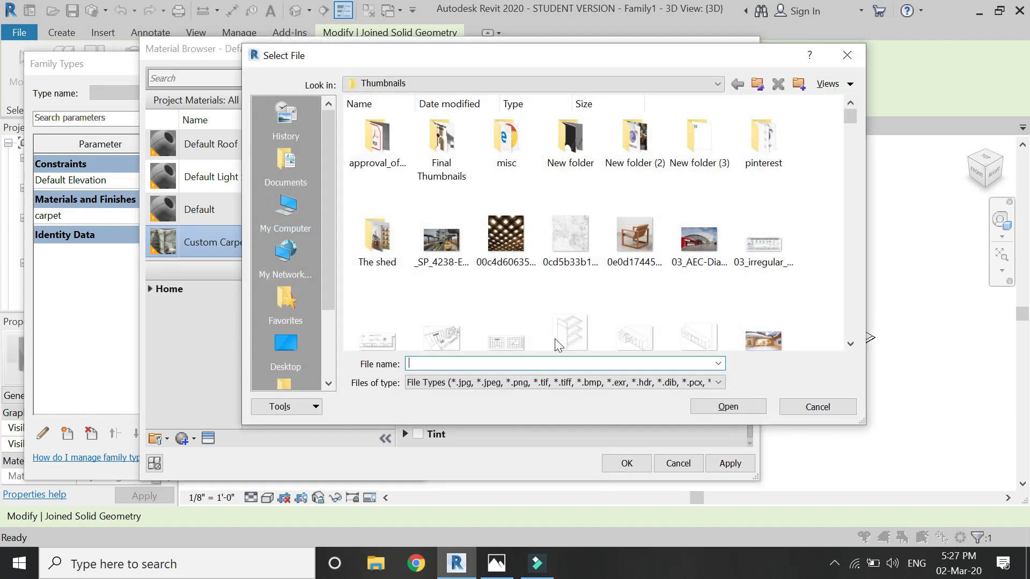
Load the for bump carpet.jpg image as the Custom Carpet bump map.
click(505, 233)
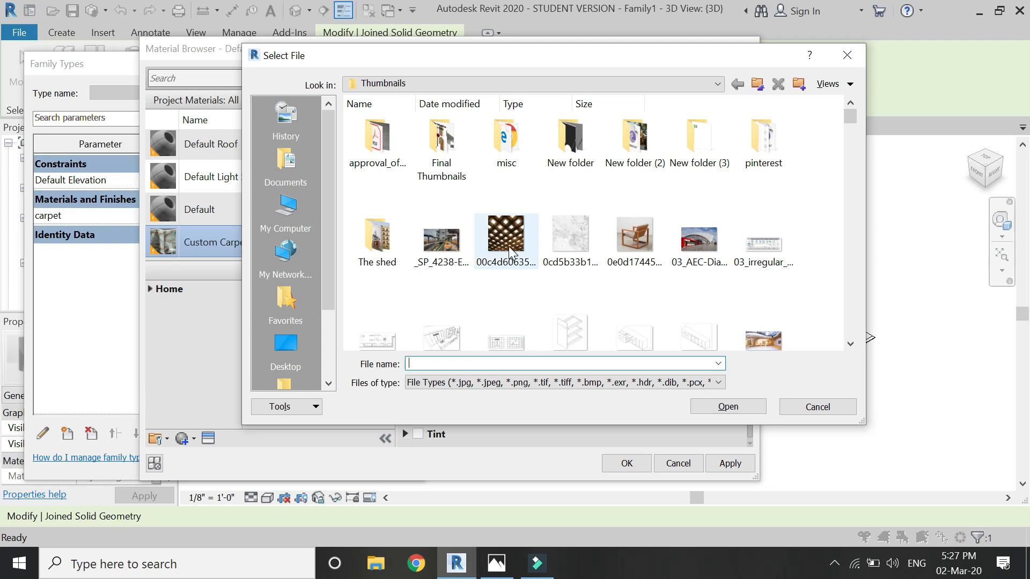
click(762, 138)
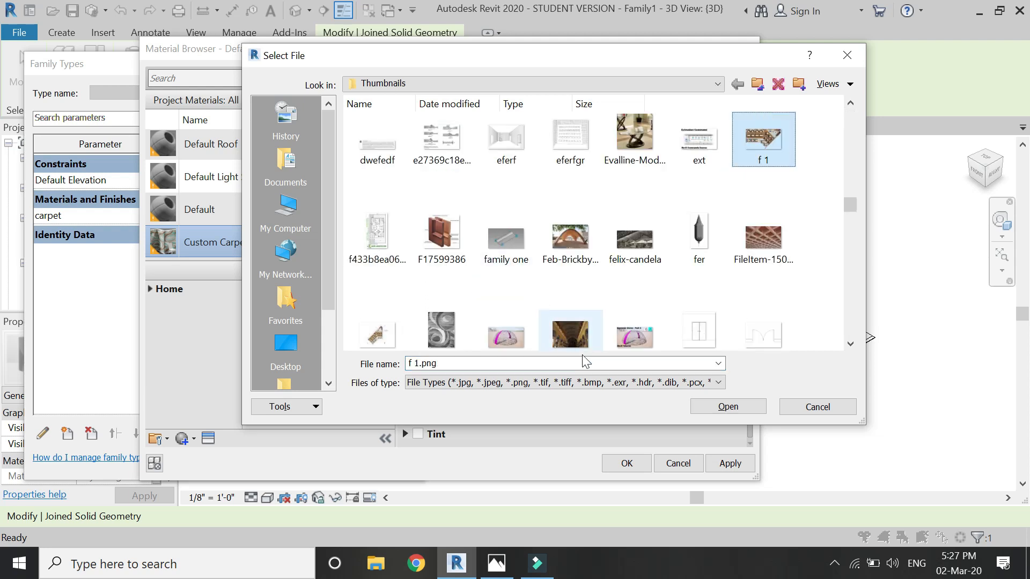
click(441, 195)
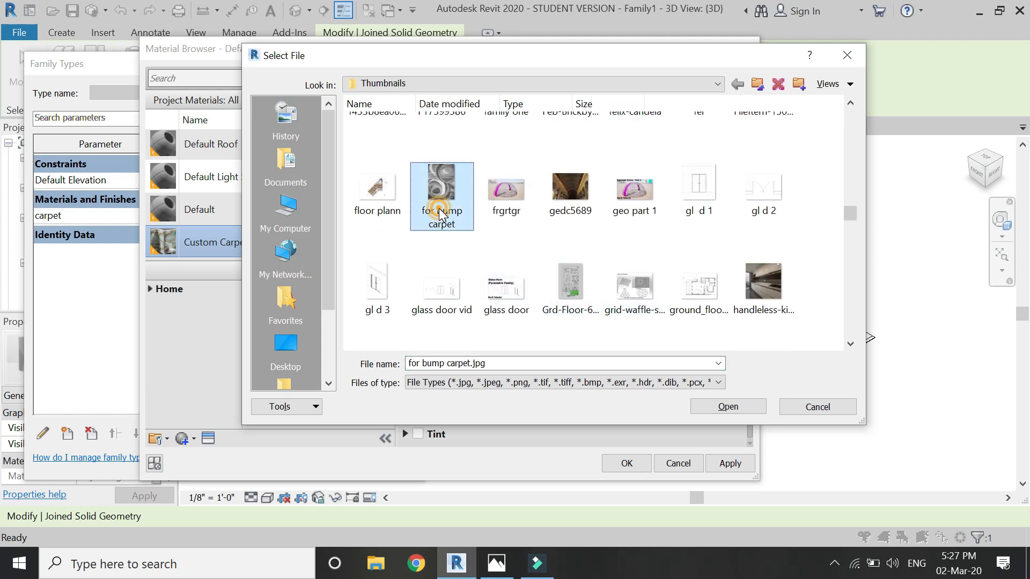
click(727, 407)
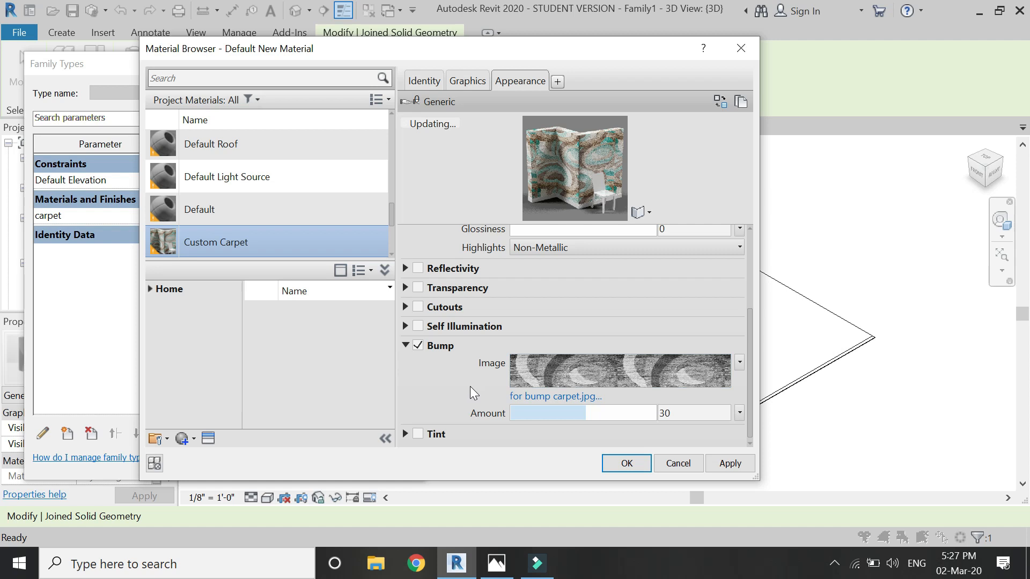
Raise the bump amount to 500, confirm the material and show the view in Realistic style.
drag(519, 411, 614, 411)
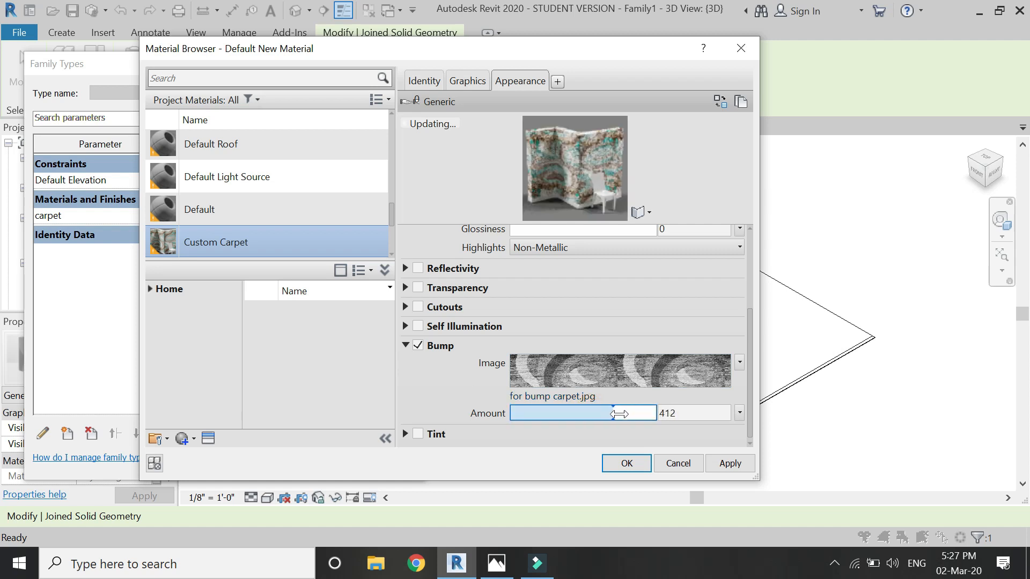
drag(614, 412, 516, 412)
text(500)
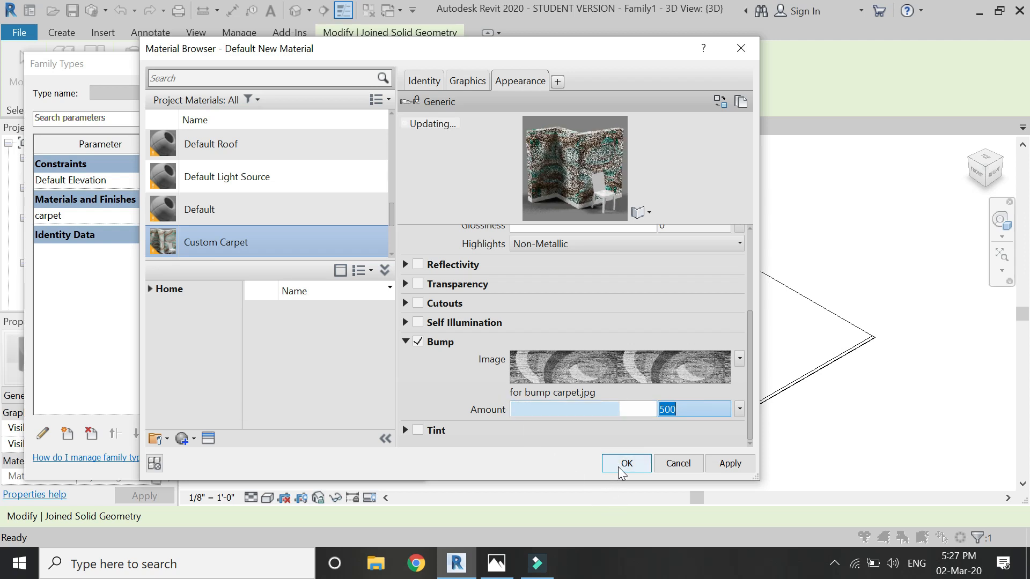
click(624, 464)
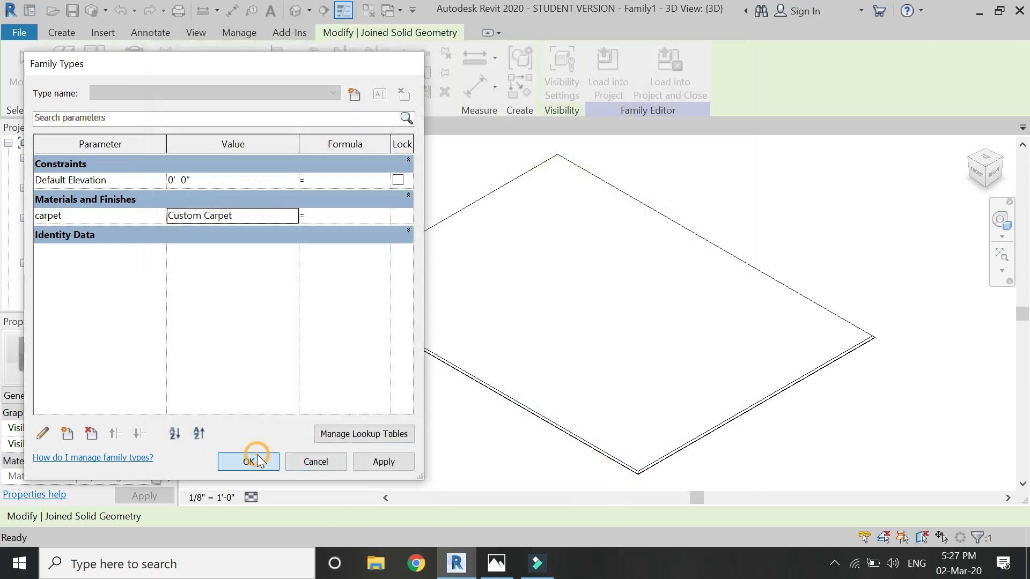
click(248, 461)
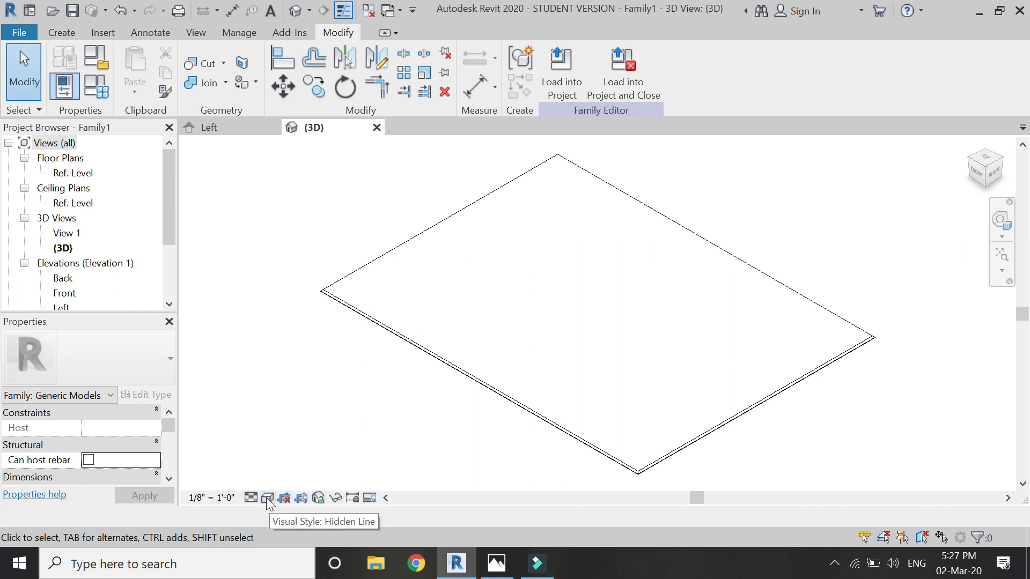
click(267, 497)
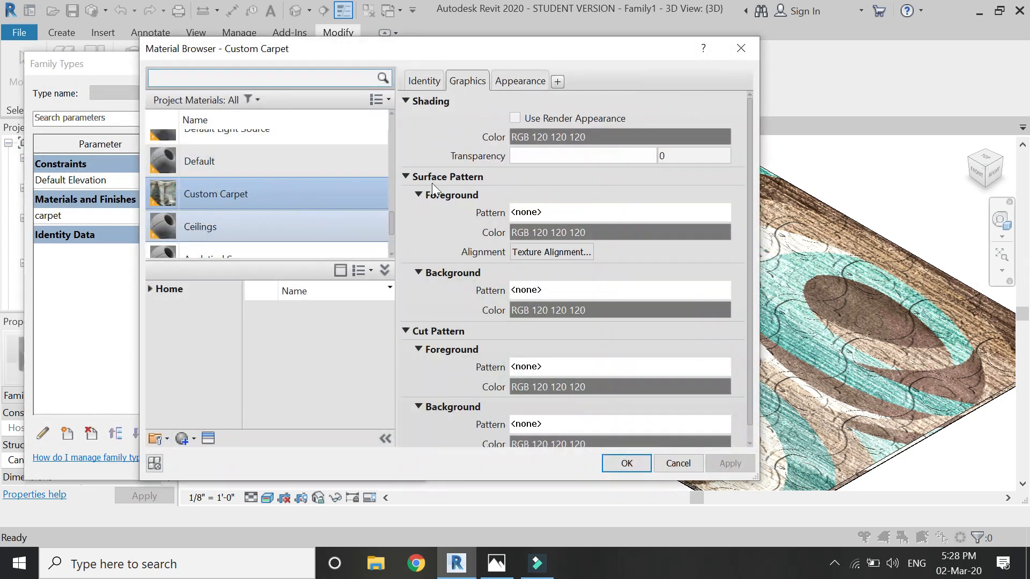
Size the bump texture to 6'-3" by 4'-8" with matching offset and confirm the material.
click(519, 80)
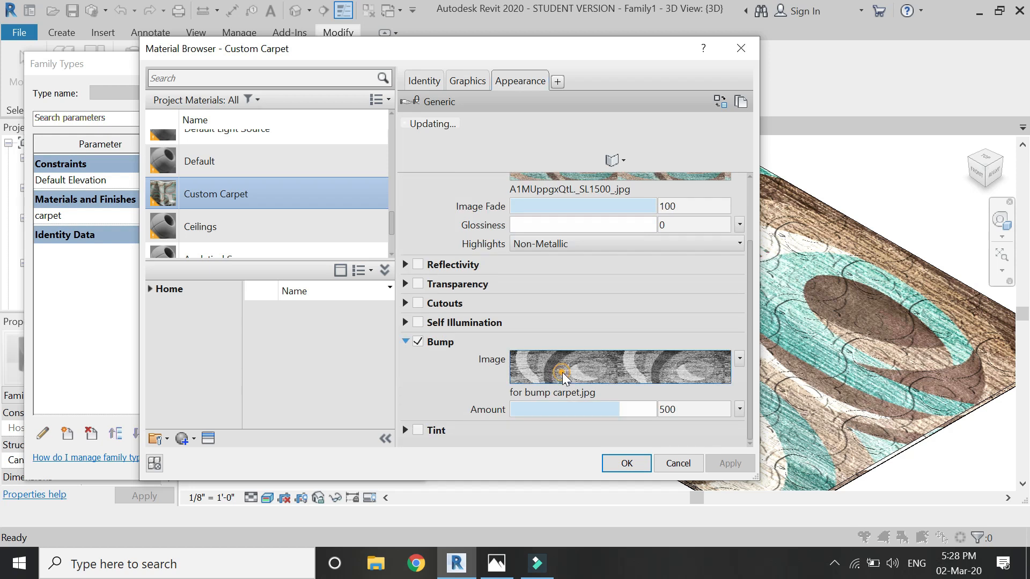
click(562, 367)
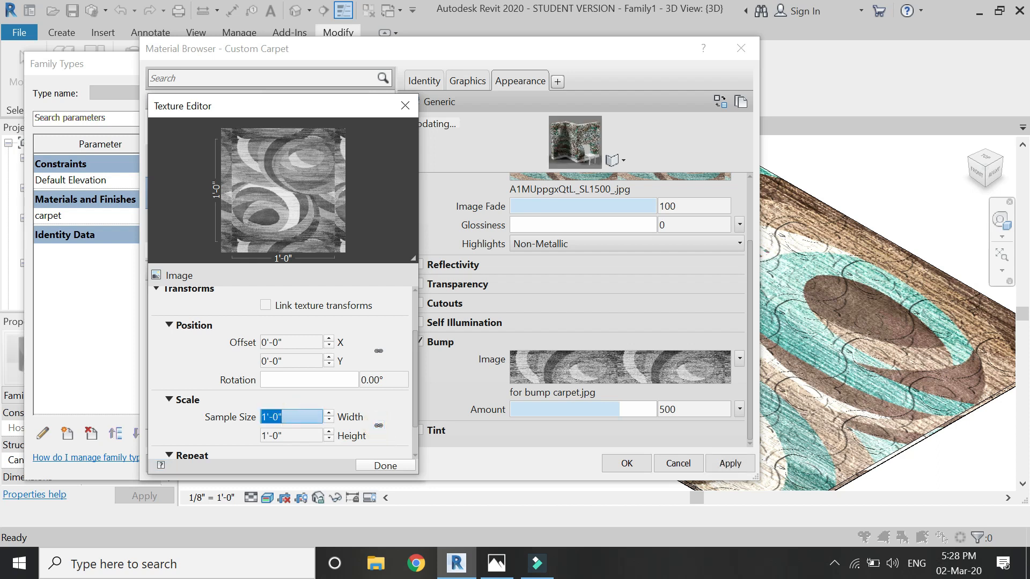
text(6'4)
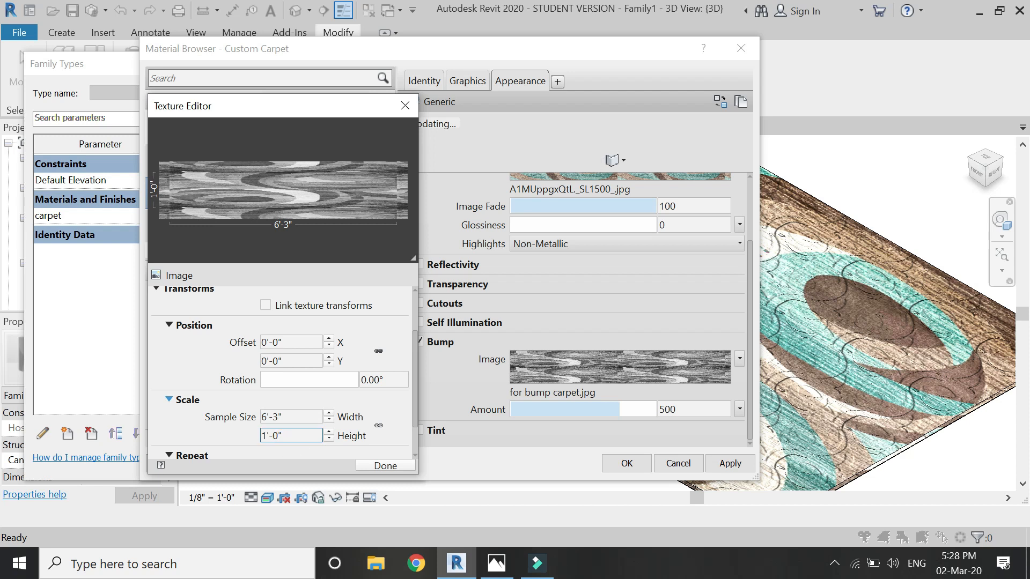
text(4'-8")
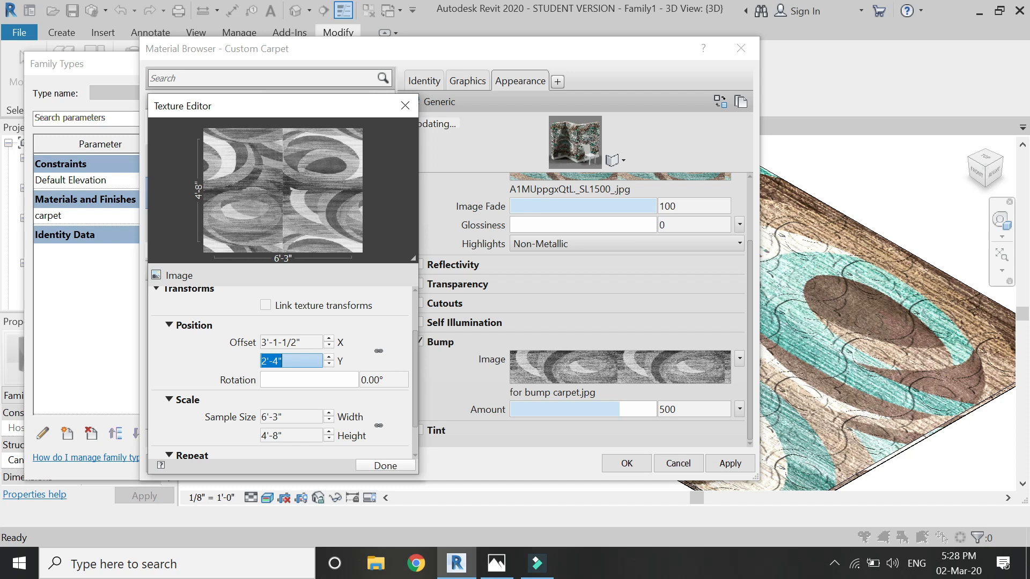
click(384, 465)
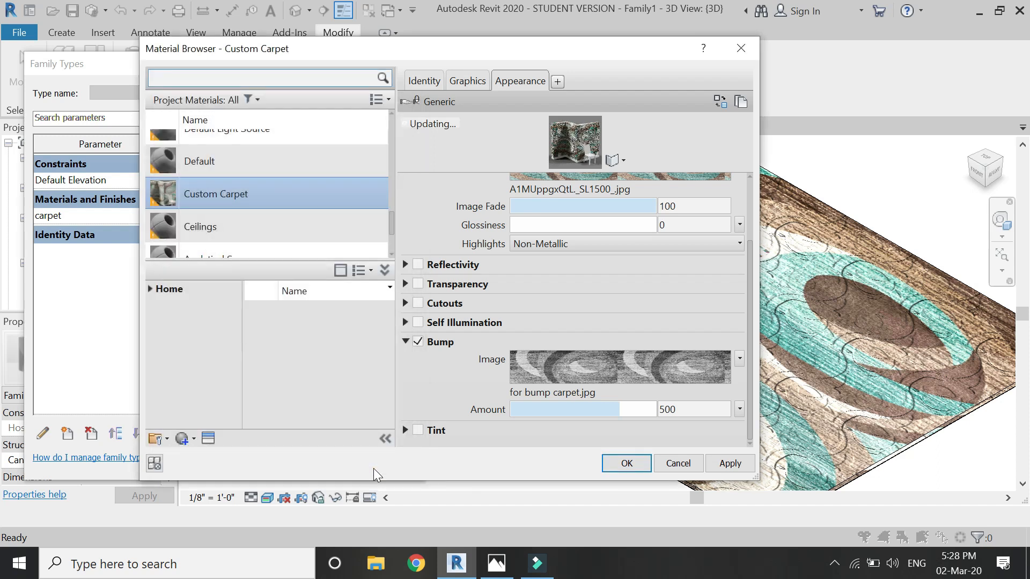
click(624, 463)
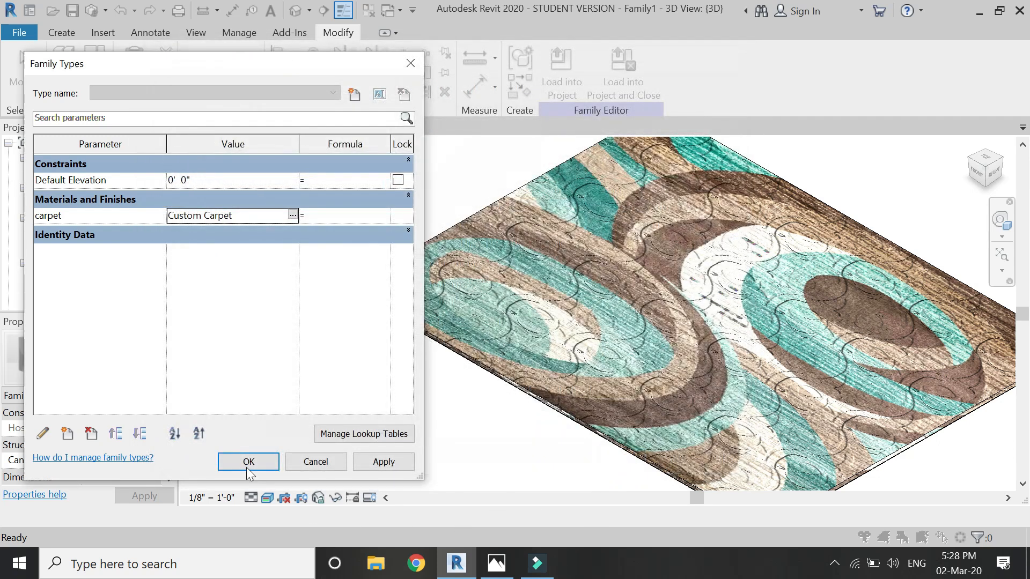
Close Family Types and load the carpet family into the Residential Project.
click(248, 461)
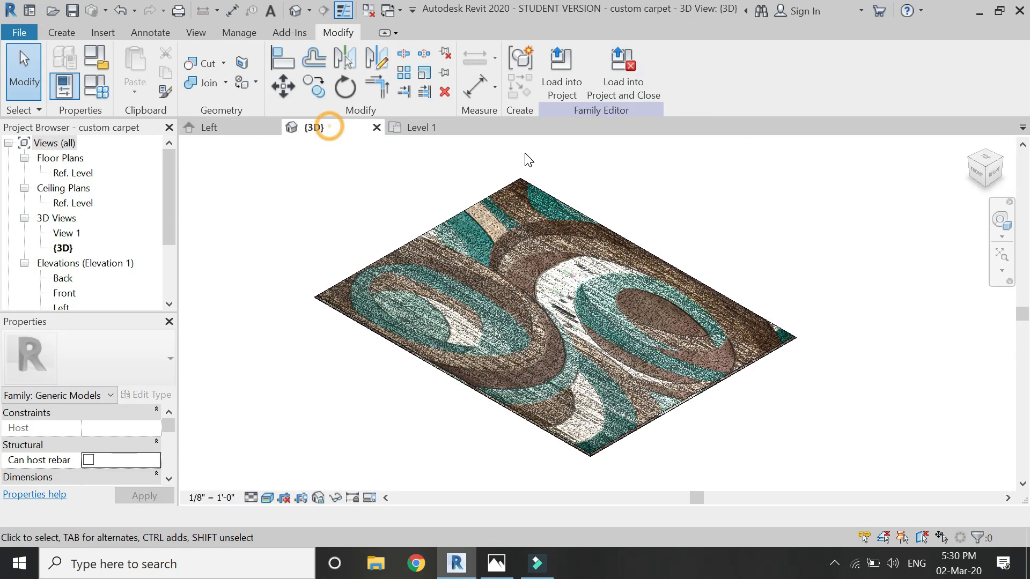
click(622, 72)
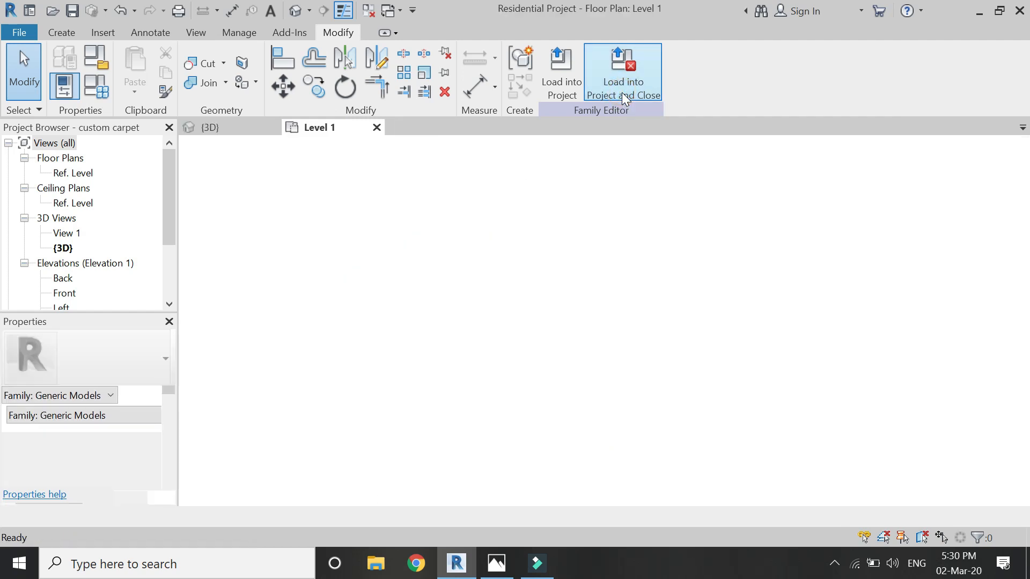
Place the carpet on Level 1 and centre it between the two chairs with an EQ aligned dimension.
click(621, 71)
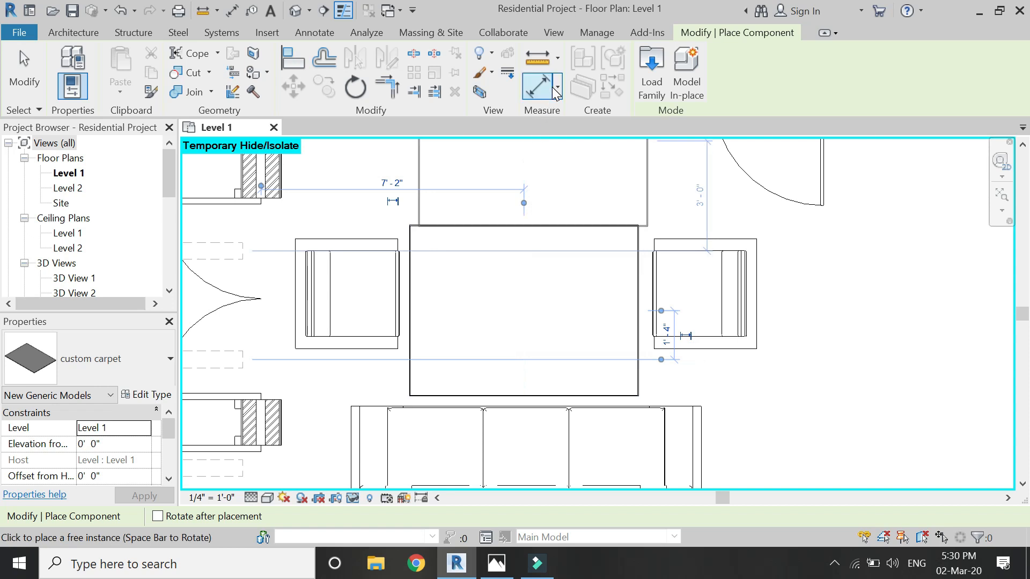
mouse_move(523, 95)
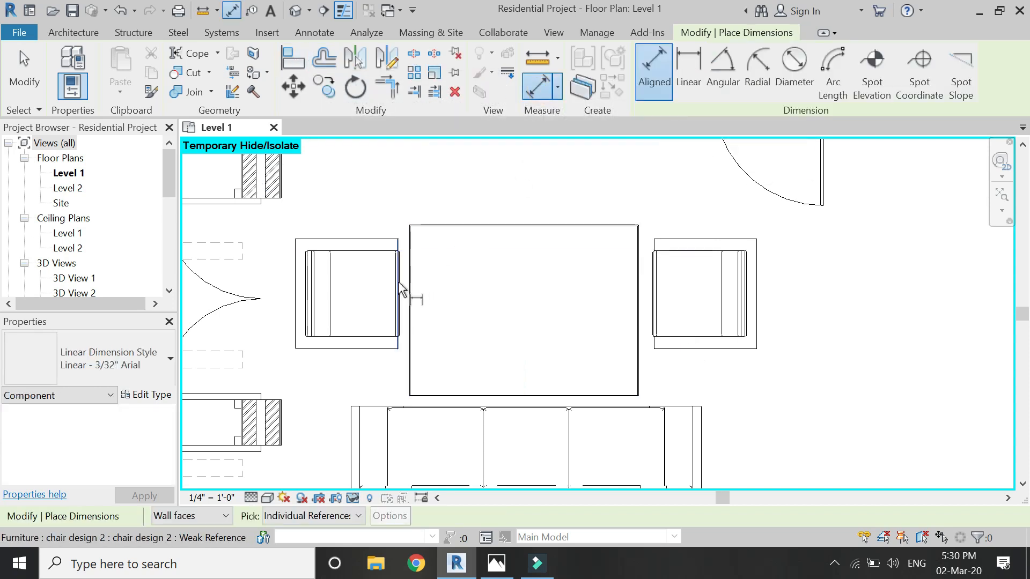
click(654, 292)
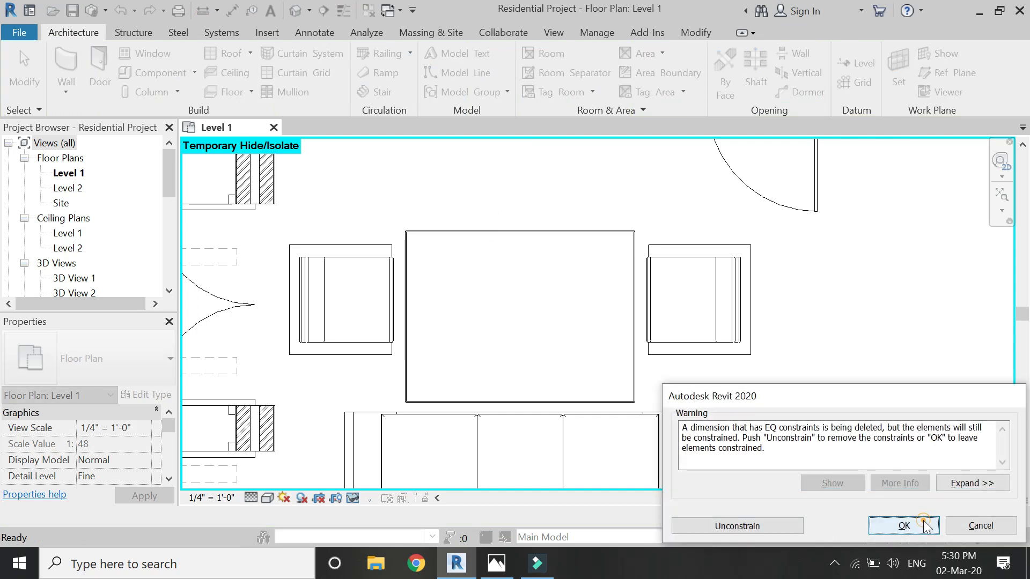
click(904, 526)
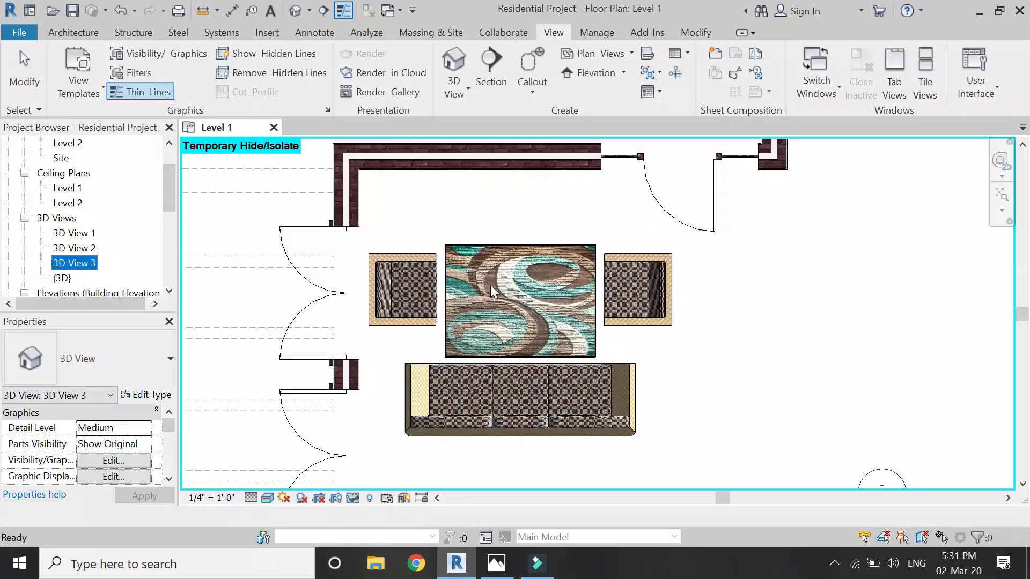
Create a camera 3D view from the doorway toward the sofa, enlarge its crop region and render it.
click(453, 62)
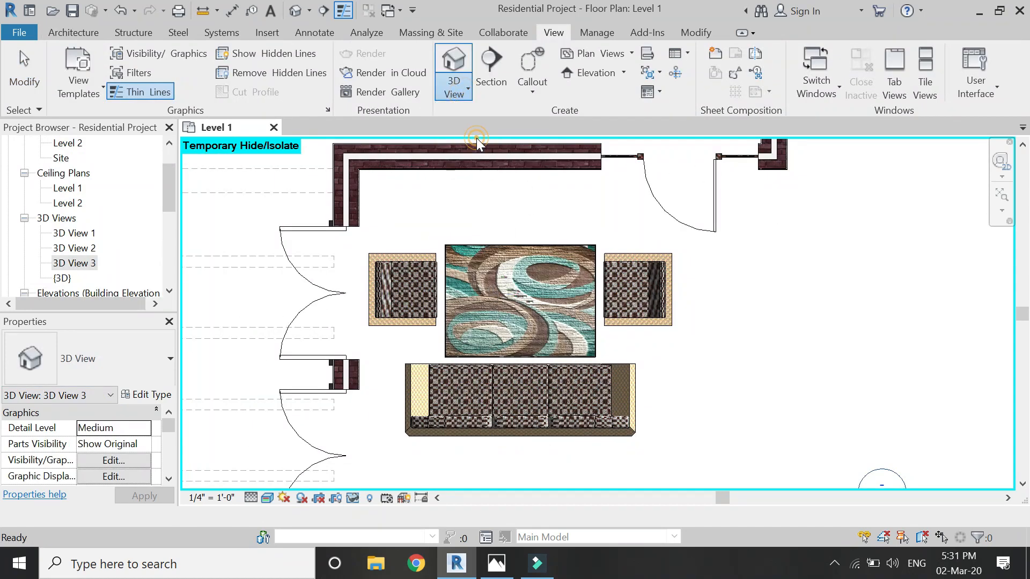
click(452, 69)
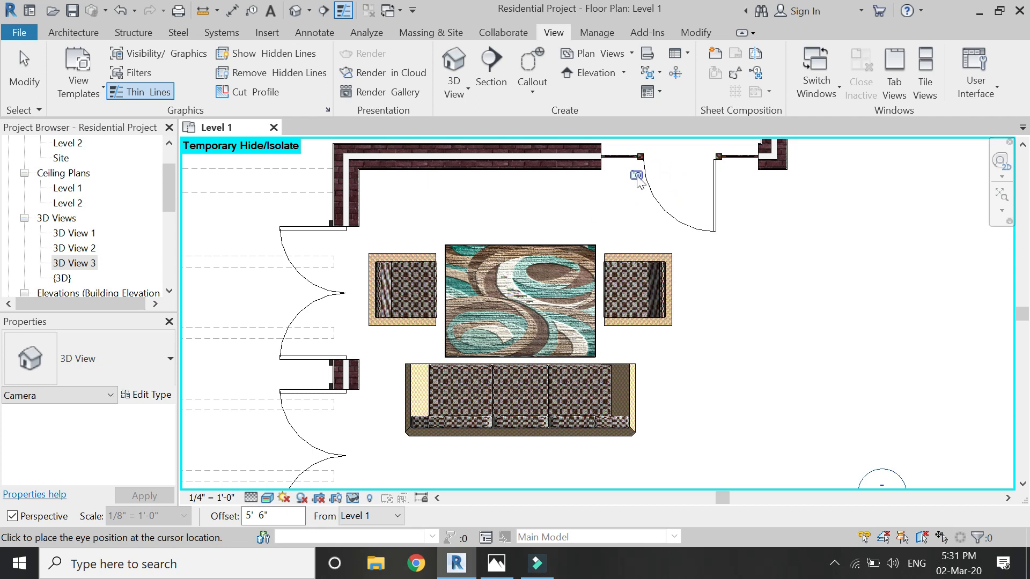
click(636, 175)
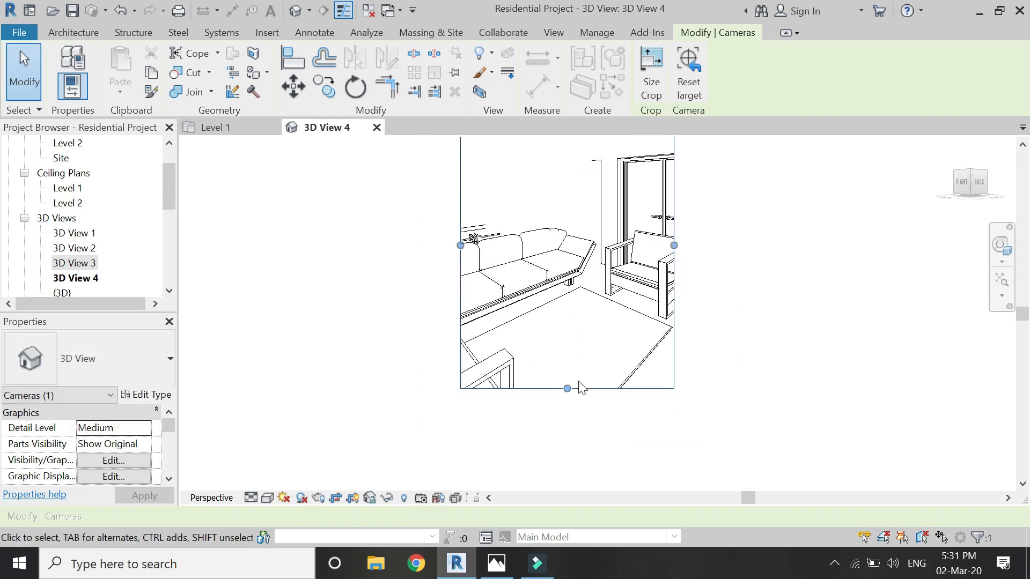
drag(566, 388, 558, 455)
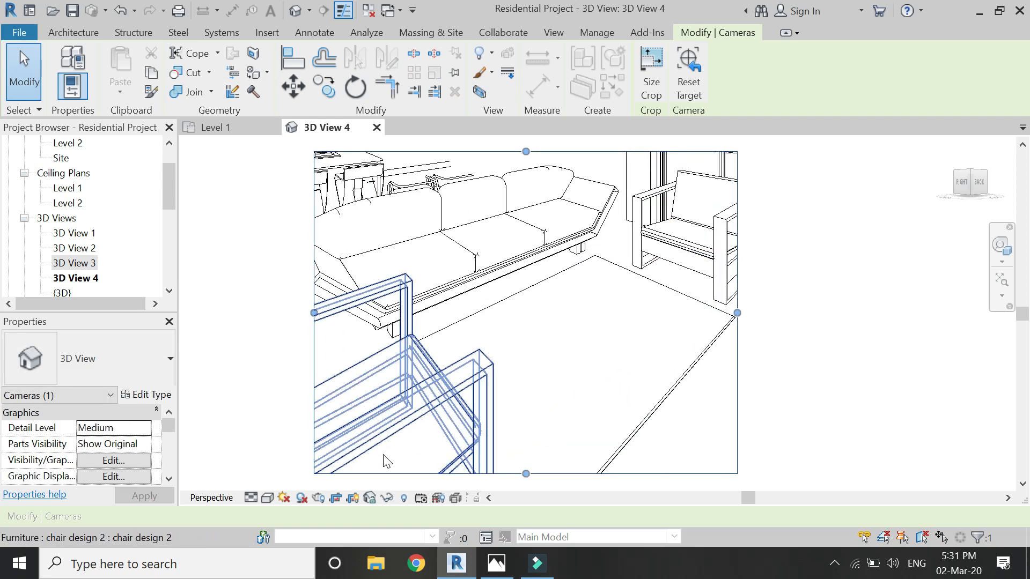
click(317, 498)
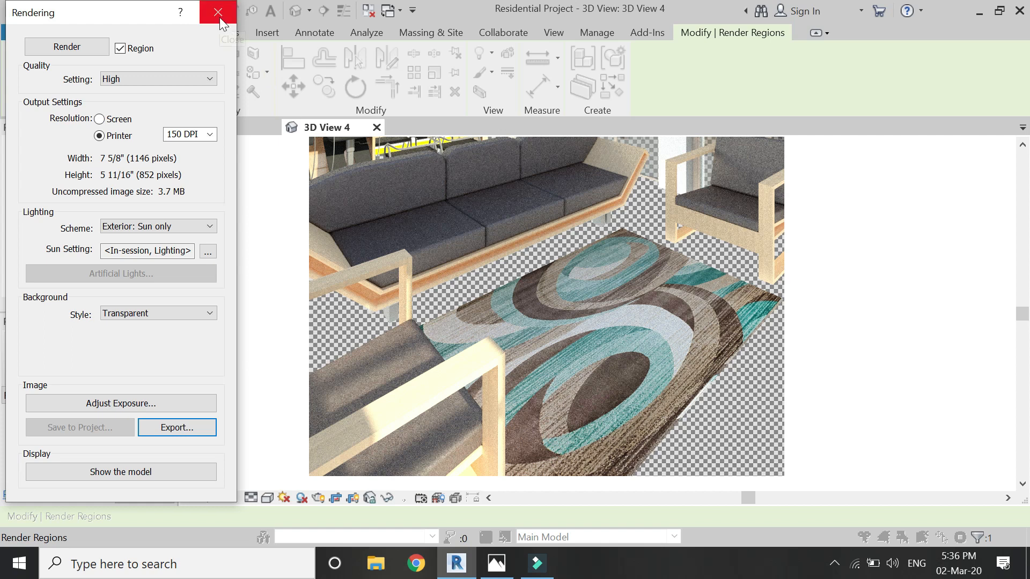
Close the Rendering dialog and display 3D View 4 in Realistic visual style.
click(216, 12)
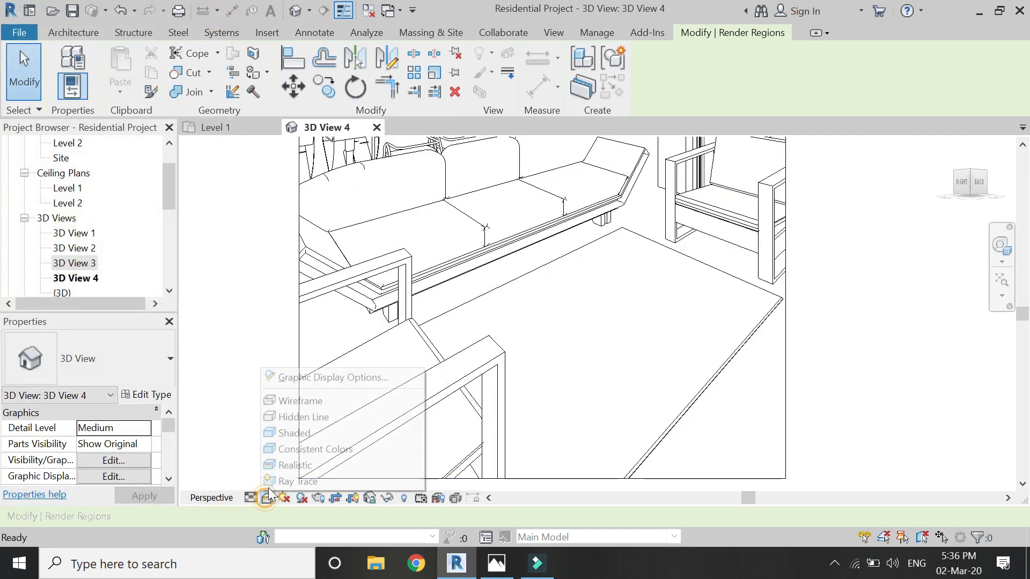
click(296, 465)
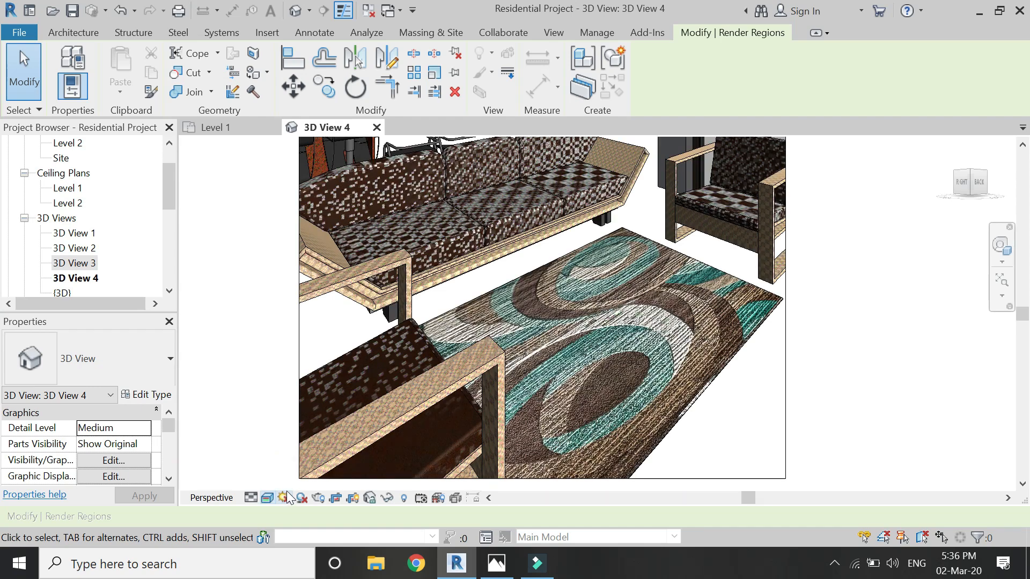